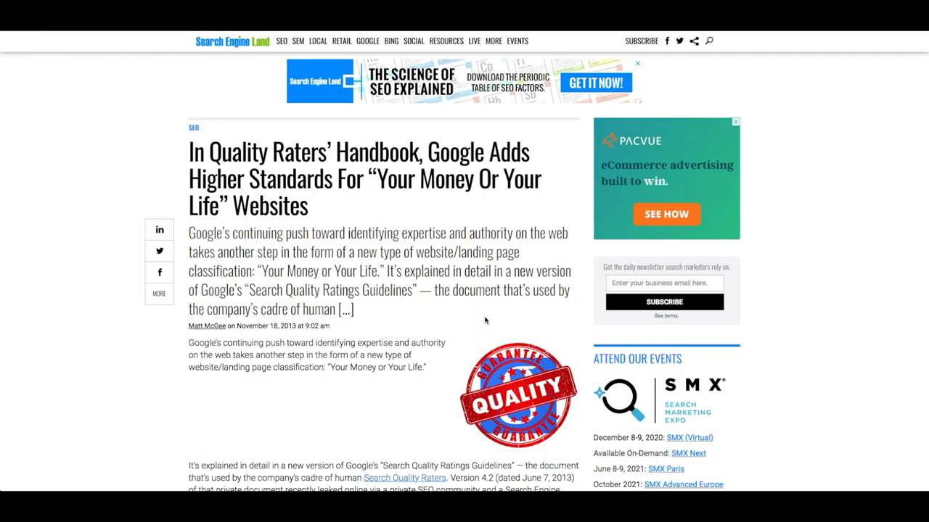
# Step: Scroll the Quality Raters' Handbook article and highlight its 'Your Money or Your Life (YMYL) & Higher Standards' heading
pyautogui.scroll(-3)
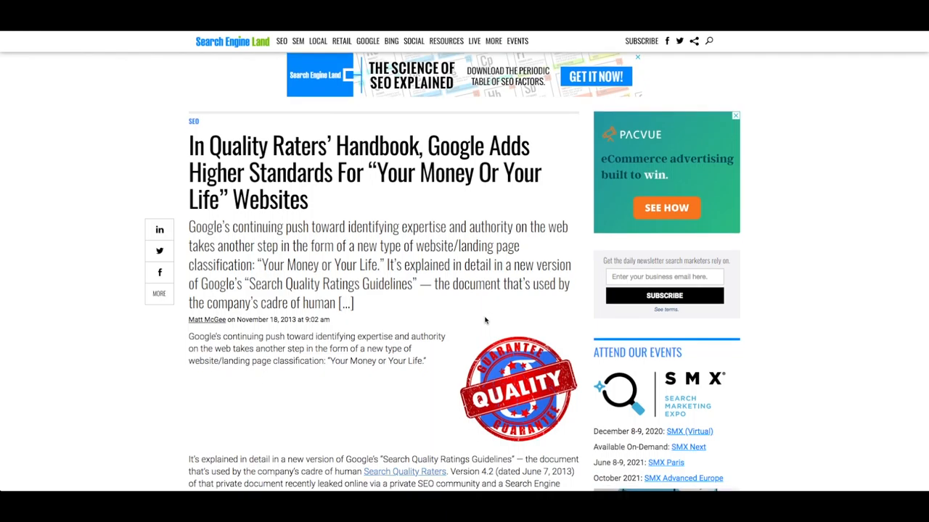
pyautogui.scroll(-3)
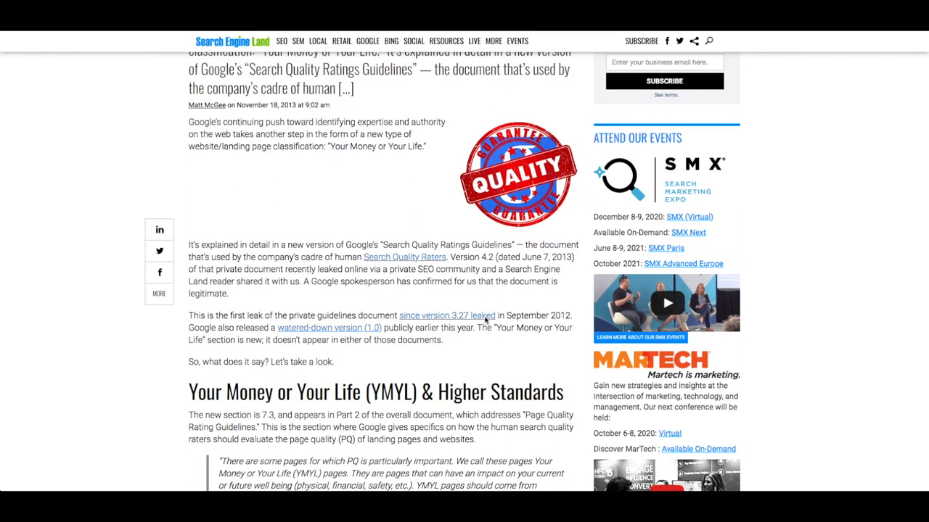
pyautogui.scroll(-3)
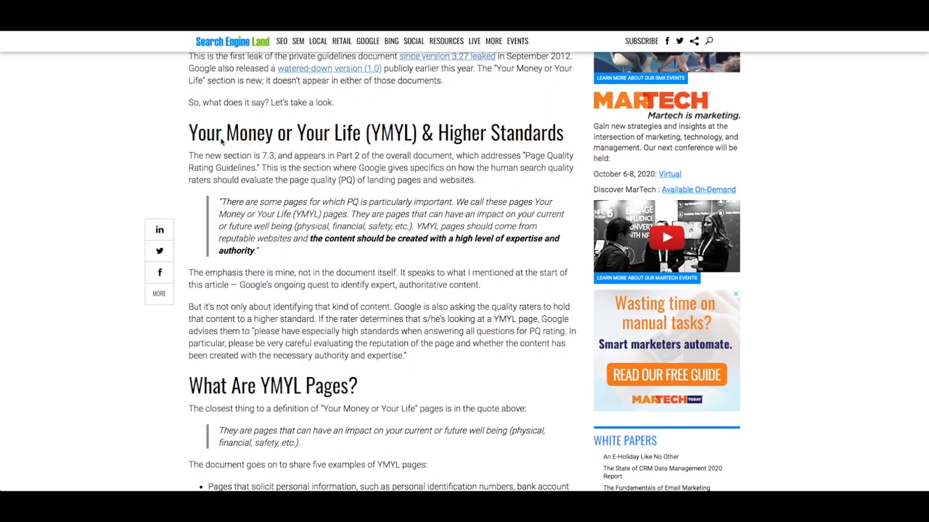
pyautogui.moveTo(188, 124); pyautogui.dragTo(529, 166)
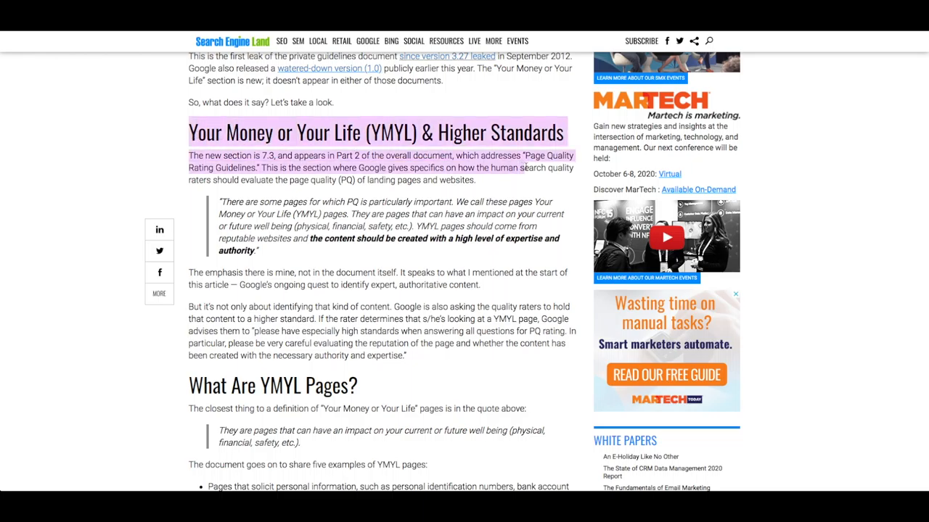
pyautogui.click(534, 192)
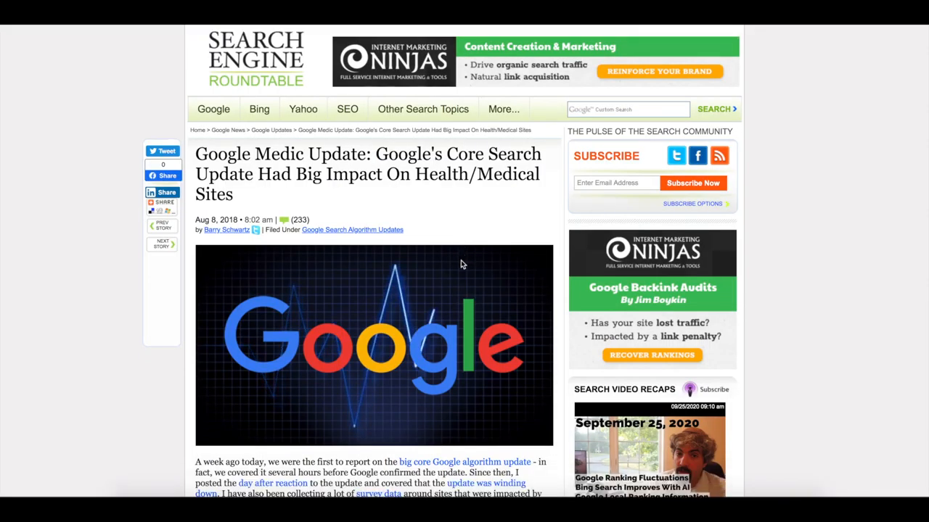
# Step: Scroll the Medic Update article, highlighting a passage, down to the pie chart dominated by health sites
pyautogui.scroll(-3)
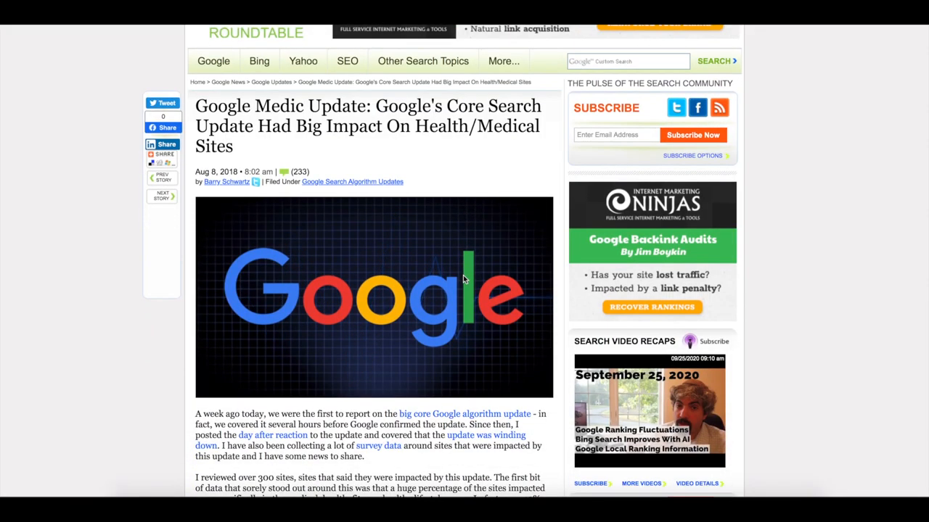
pyautogui.scroll(-3)
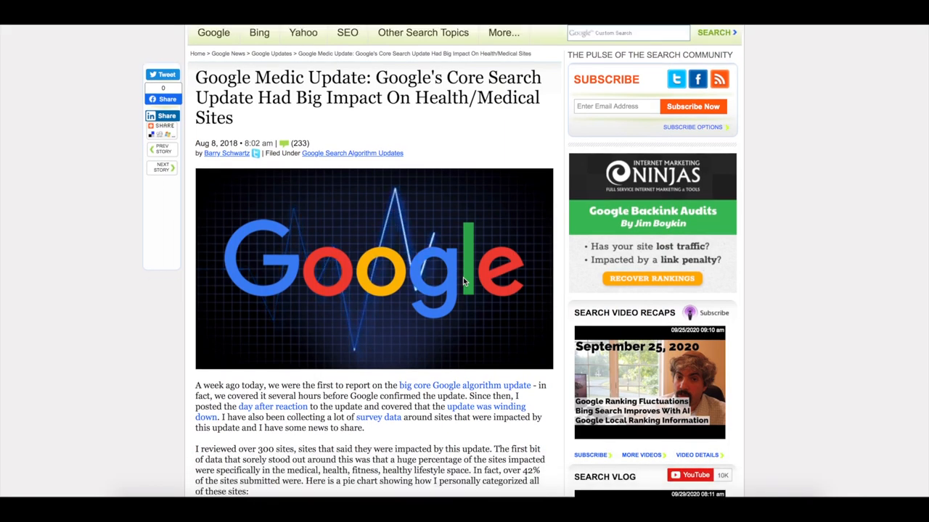
pyautogui.scroll(-3)
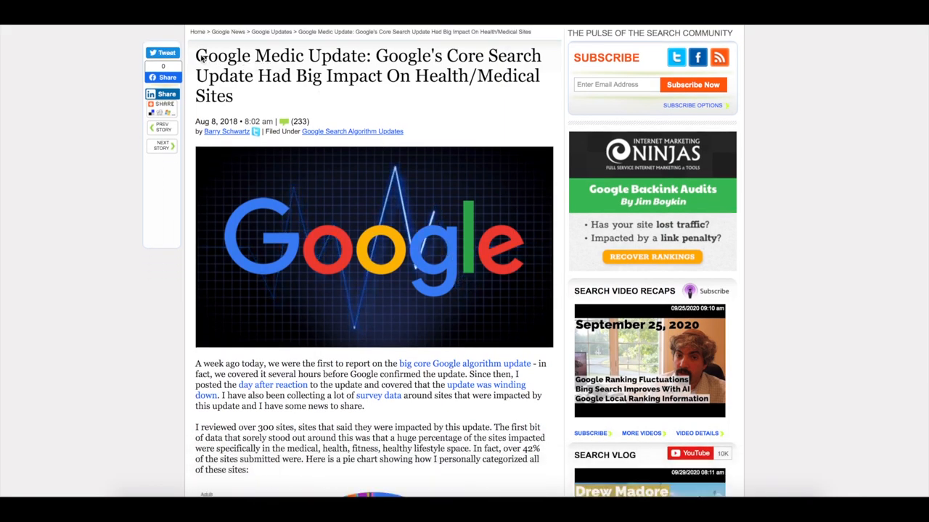
pyautogui.moveTo(278, 69)
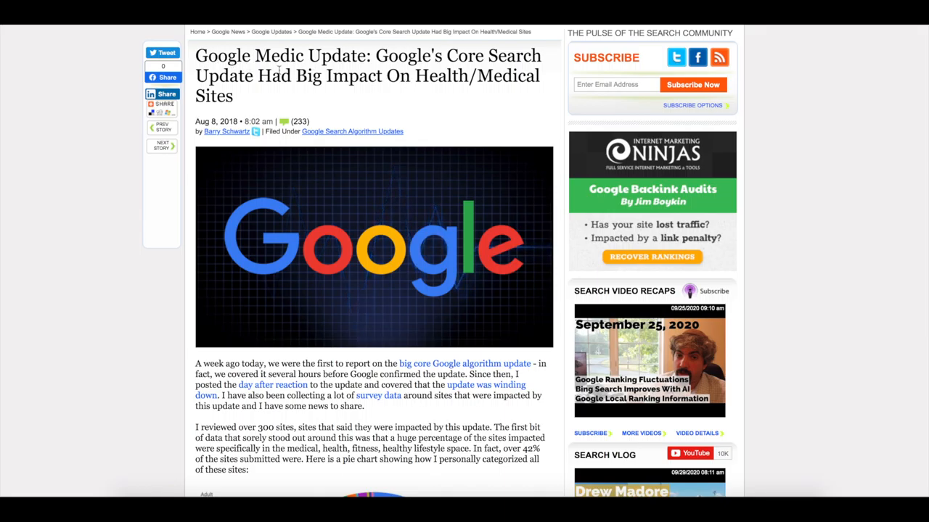
pyautogui.moveTo(195, 55); pyautogui.dragTo(380, 81)
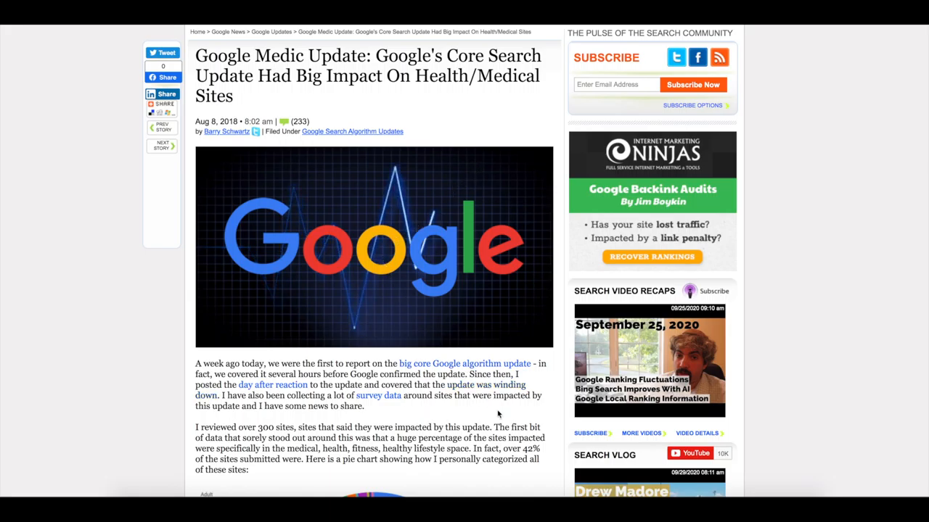
pyautogui.scroll(-3)
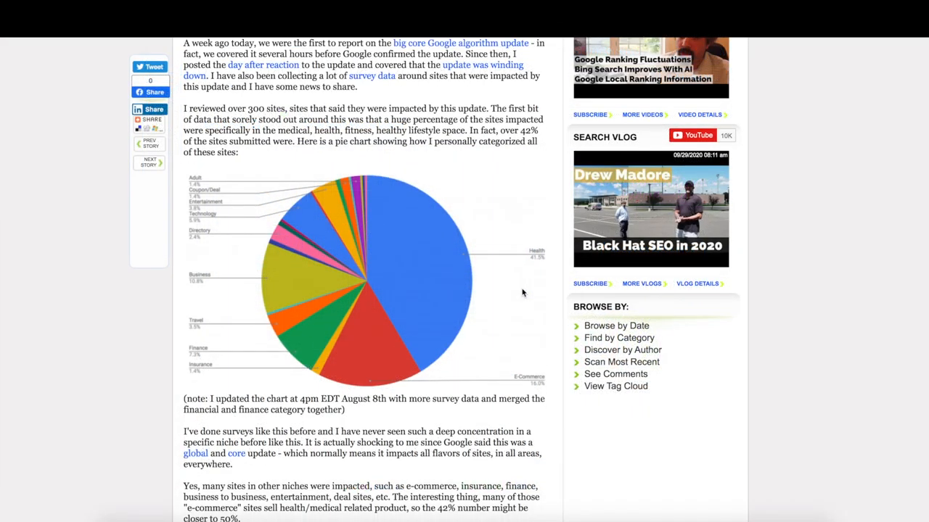
pyautogui.scroll(-3)
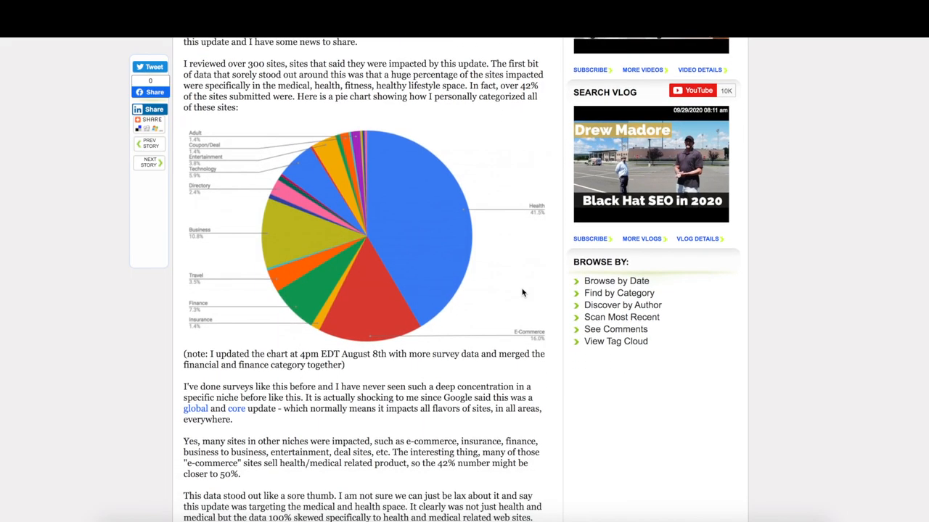
pyautogui.scroll(-3)
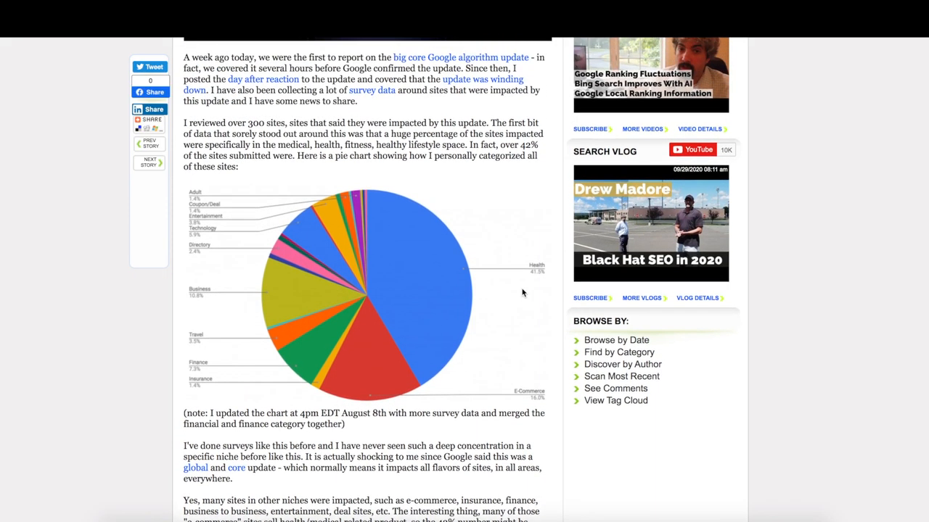
pyautogui.moveTo(447, 124)
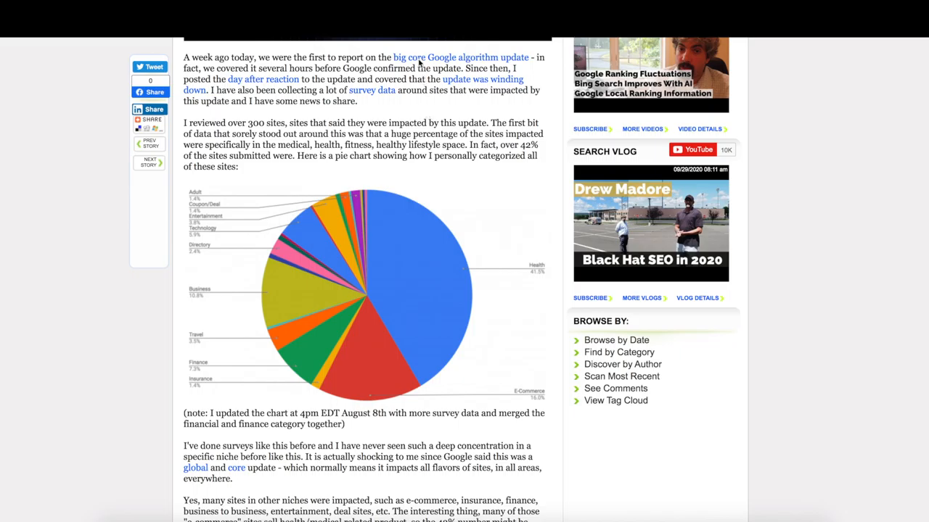
pyautogui.moveTo(286, 85)
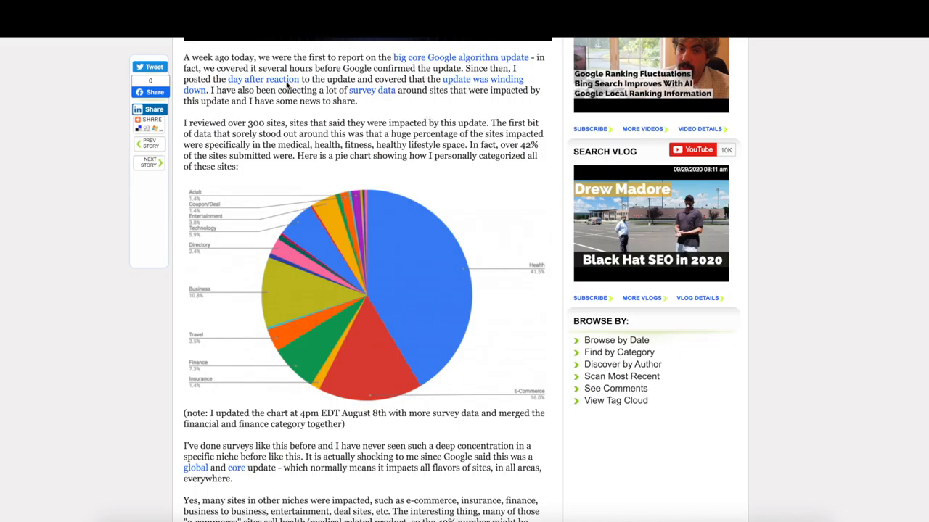
pyautogui.moveTo(267, 417)
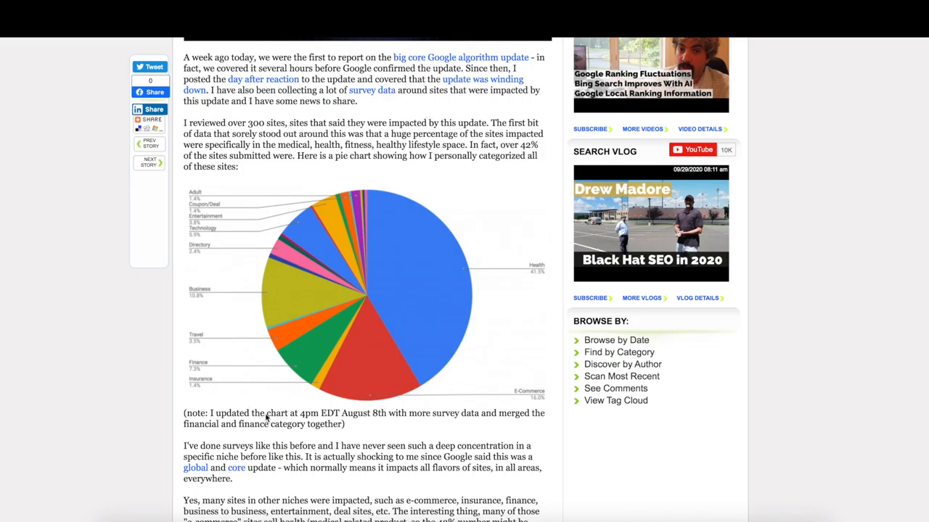
pyautogui.moveTo(536, 491)
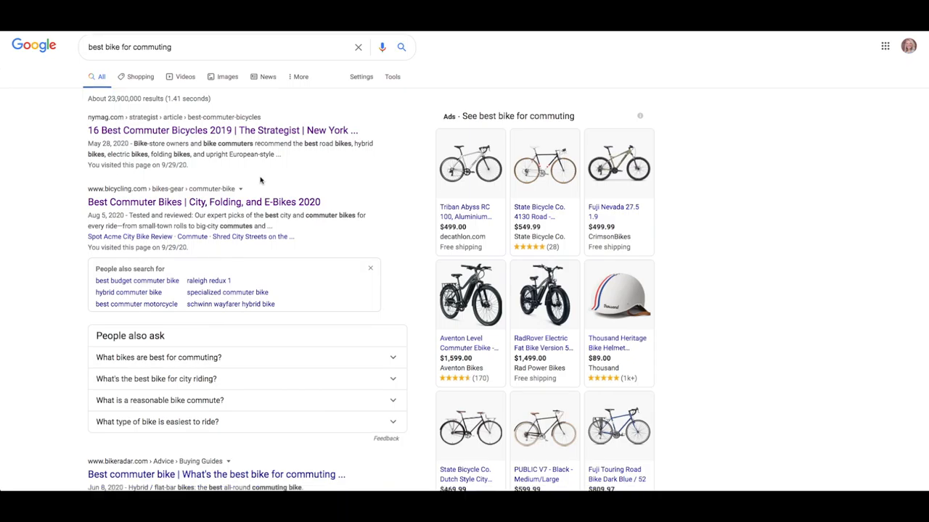
# Step: Scroll through the 'best bike for commuting' results listing commuter bicycle articles and shopping ads
pyautogui.scroll(-3)
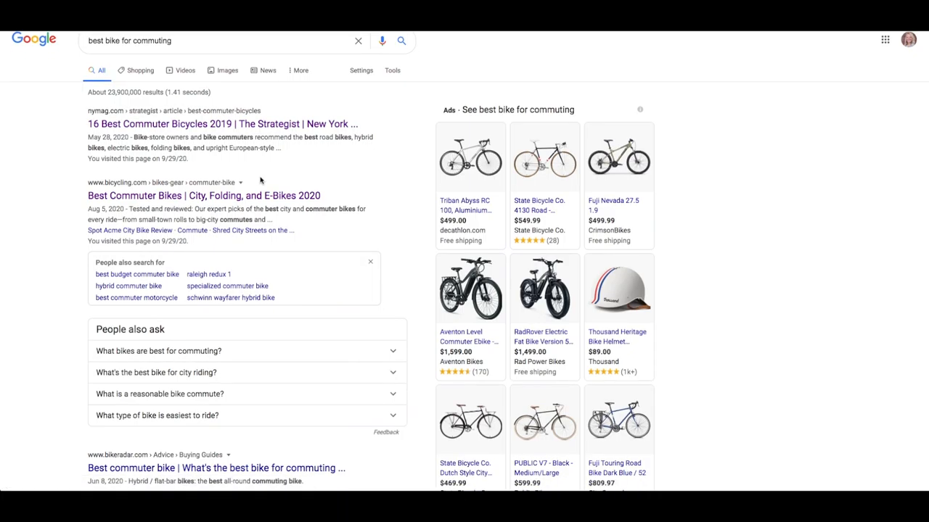
pyautogui.scroll(-3)
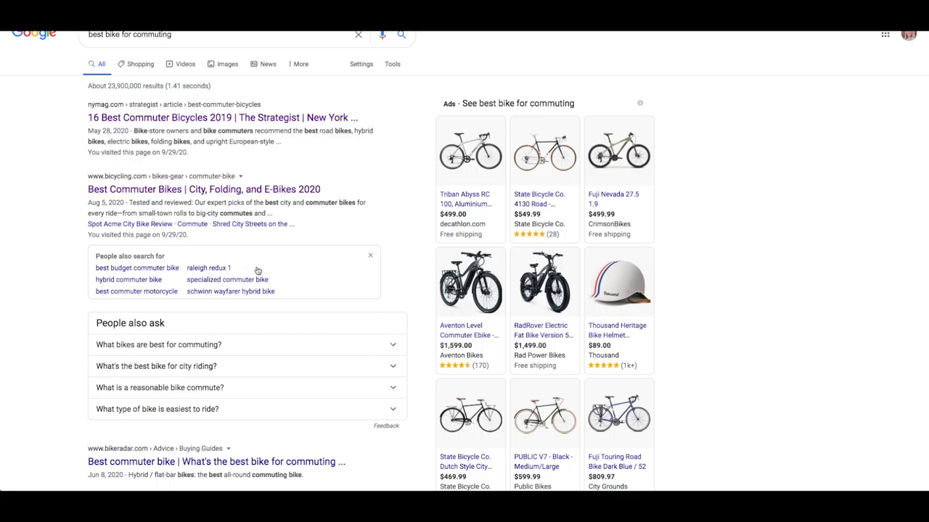
pyautogui.moveTo(256, 328)
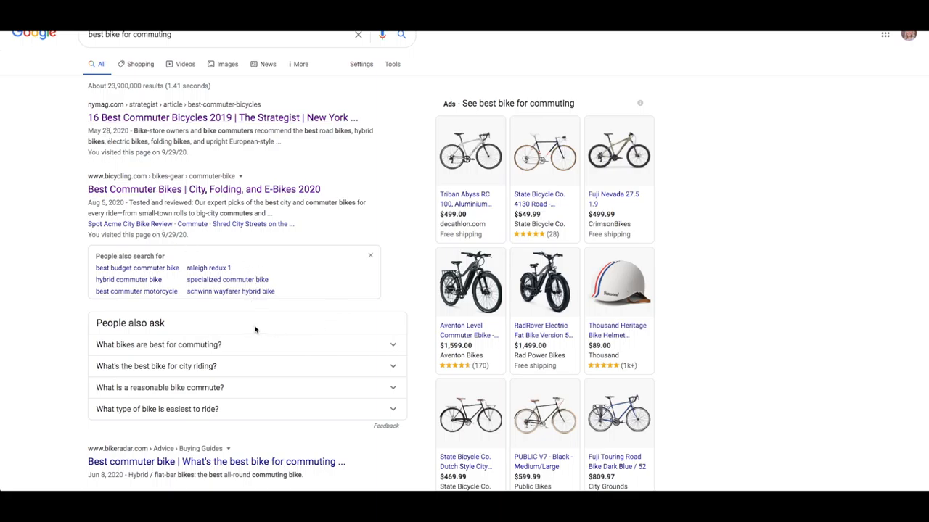
pyautogui.scroll(-3)
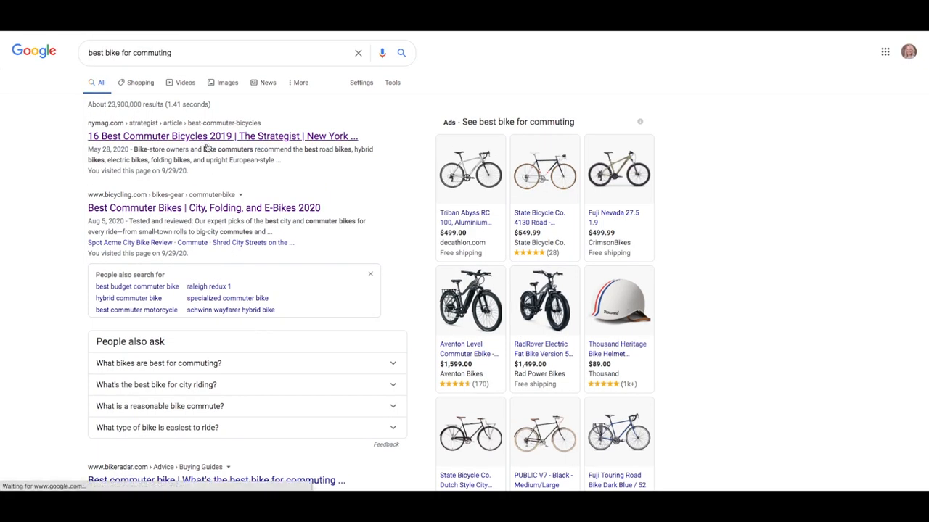
# Step: Read The Strategist's best commuter bicycles picks from Giant Escape 3 through Specialized Alibi and Pure Cycles to Kona Dew
pyautogui.click(220, 136)
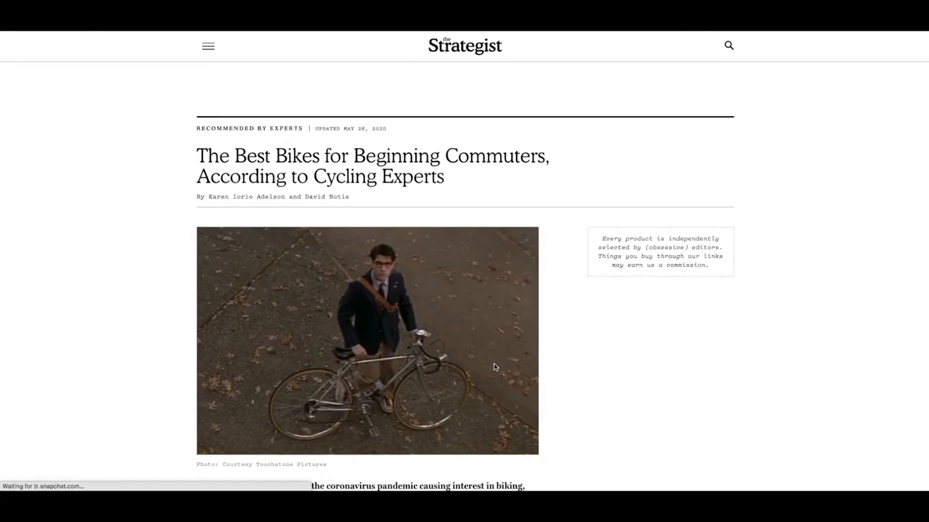
pyautogui.scroll(-3)
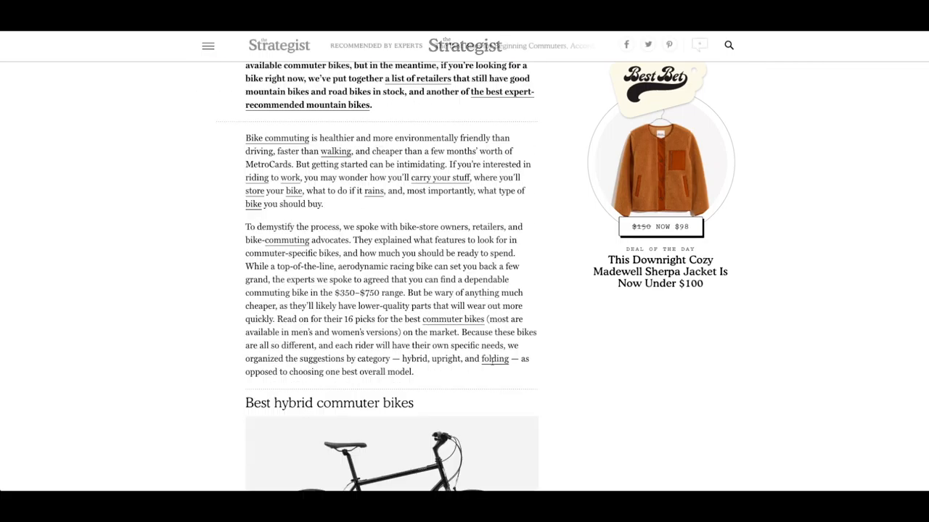
pyautogui.scroll(-3)
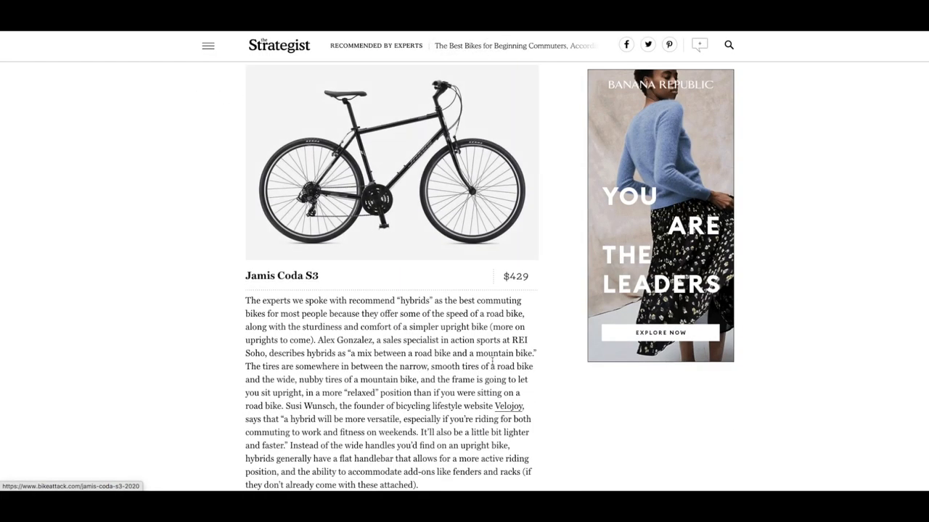
pyautogui.scroll(-3)
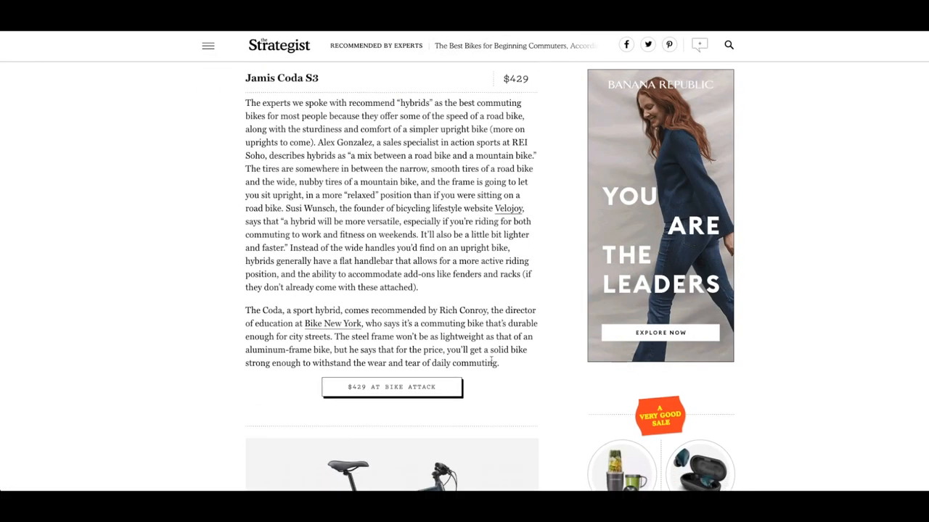
pyautogui.scroll(-3)
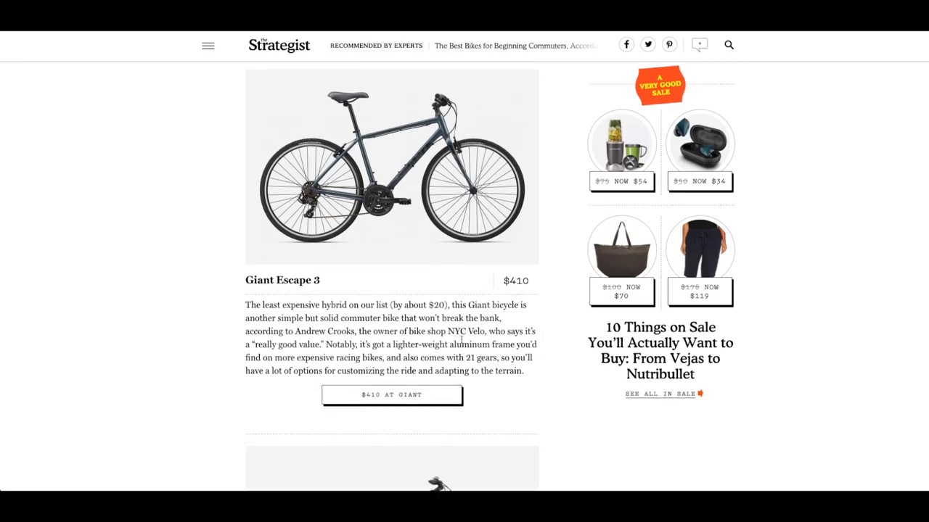
pyautogui.scroll(-3)
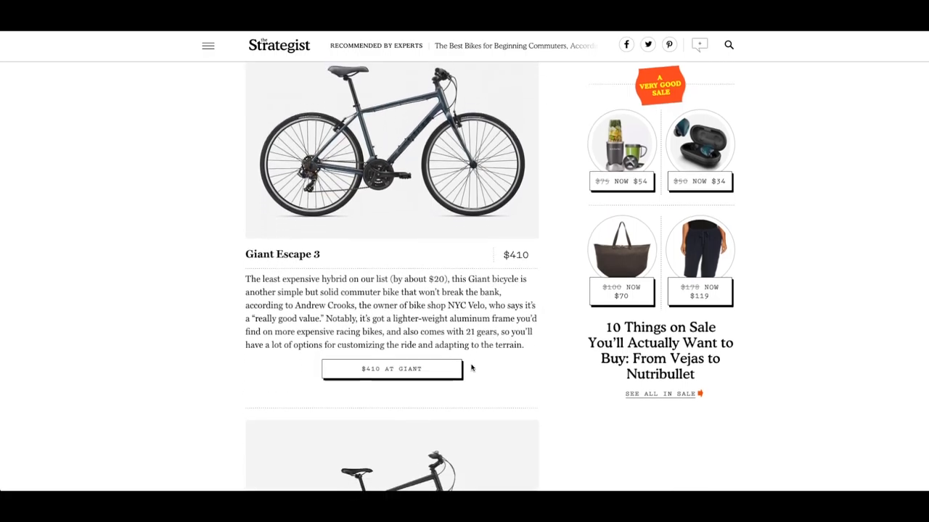
pyautogui.scroll(-3)
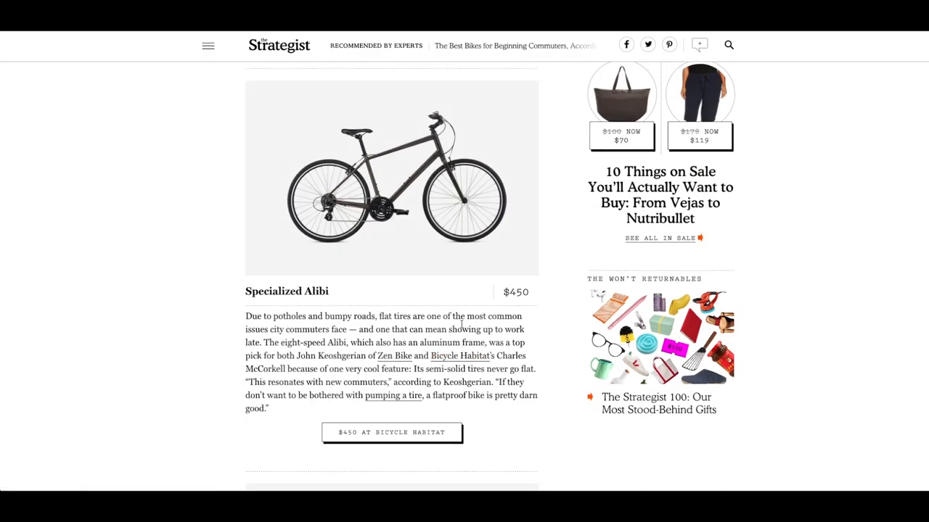
pyautogui.scroll(-3)
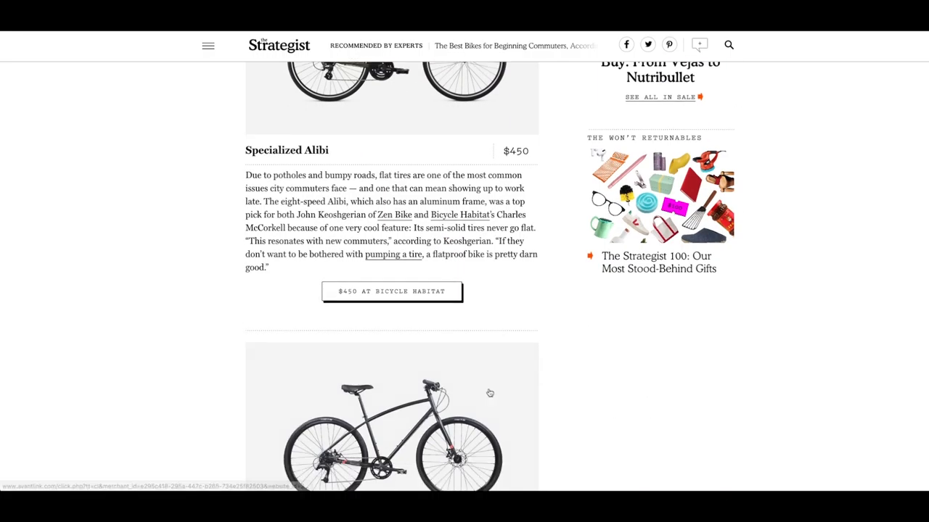
pyautogui.scroll(-3)
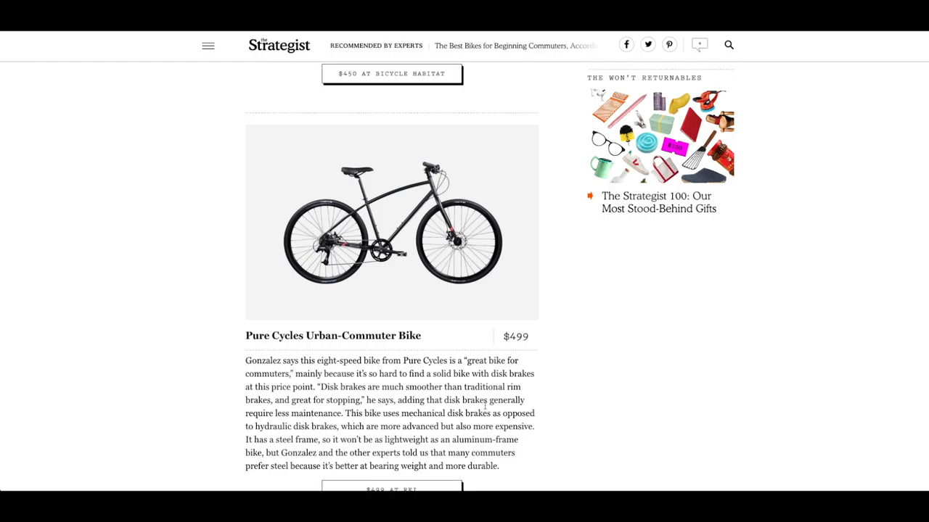
pyautogui.scroll(-3)
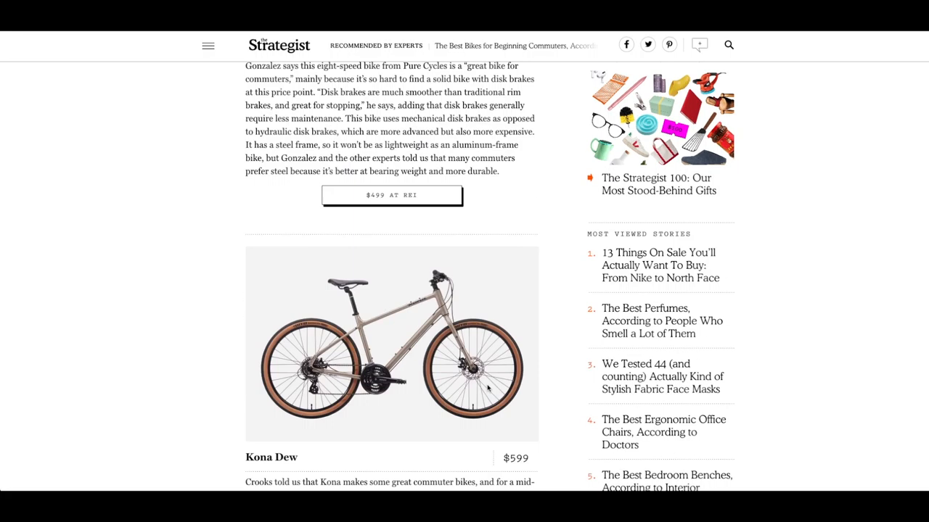
pyautogui.scroll(-3)
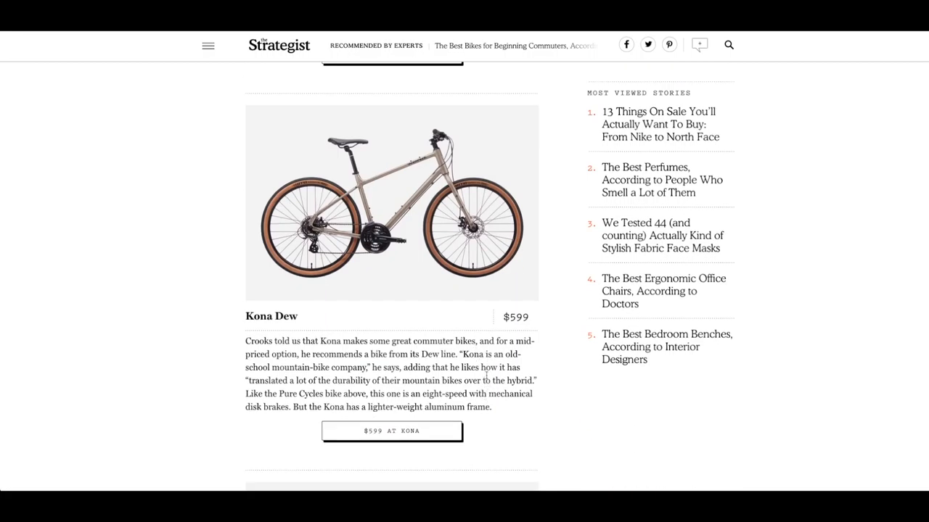
pyautogui.scroll(-3)
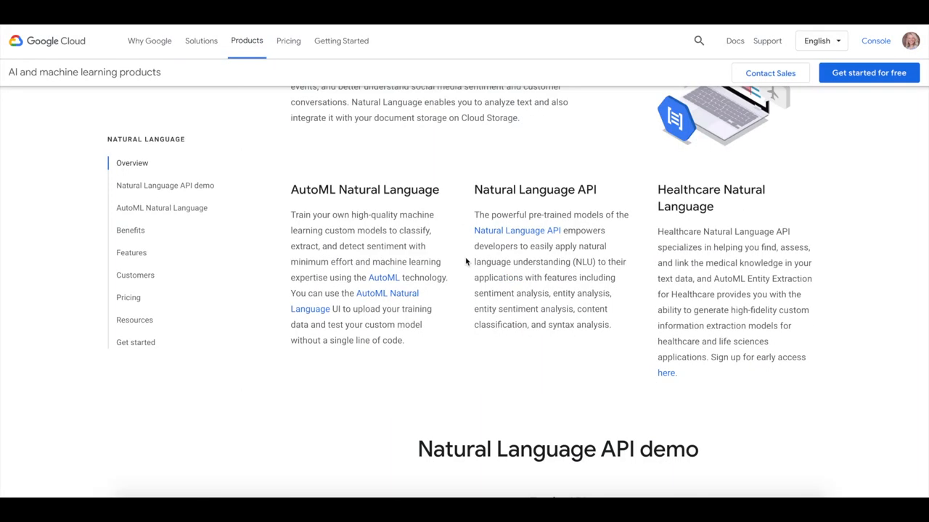
# Step: Paste the commuter-bike article text into the Try the API box and analyze it
pyautogui.scroll(-3)
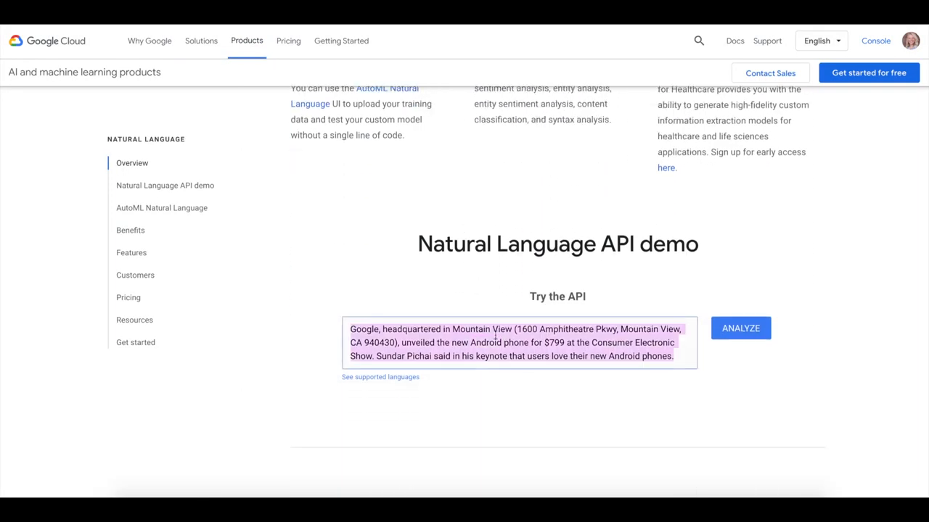
pyautogui.rightClick(493, 343)
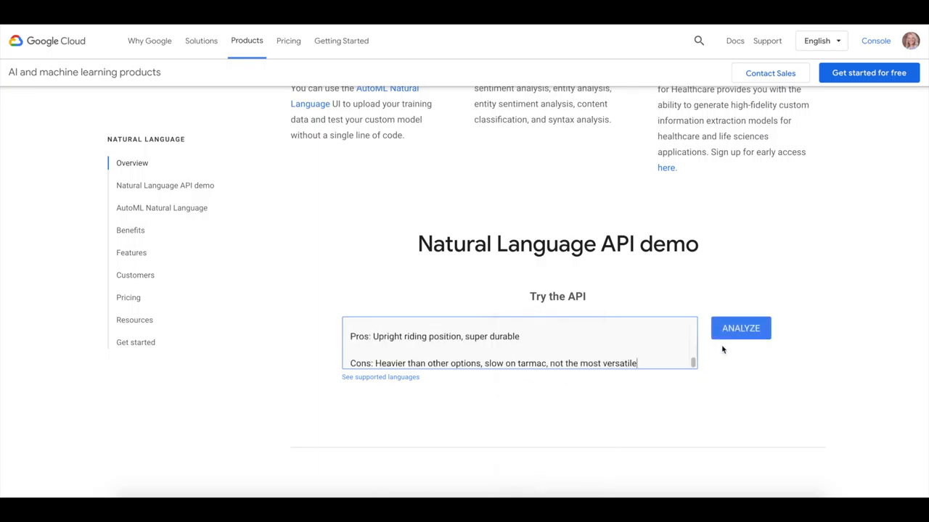
pyautogui.click(740, 328)
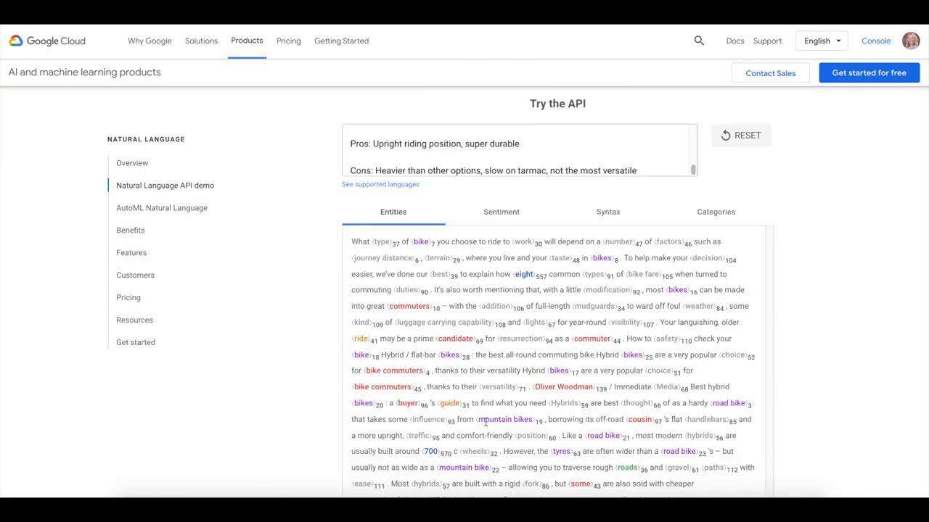
# Step: Review the Entities results, with 'beginner' ranked highest in salience
pyautogui.scroll(-3)
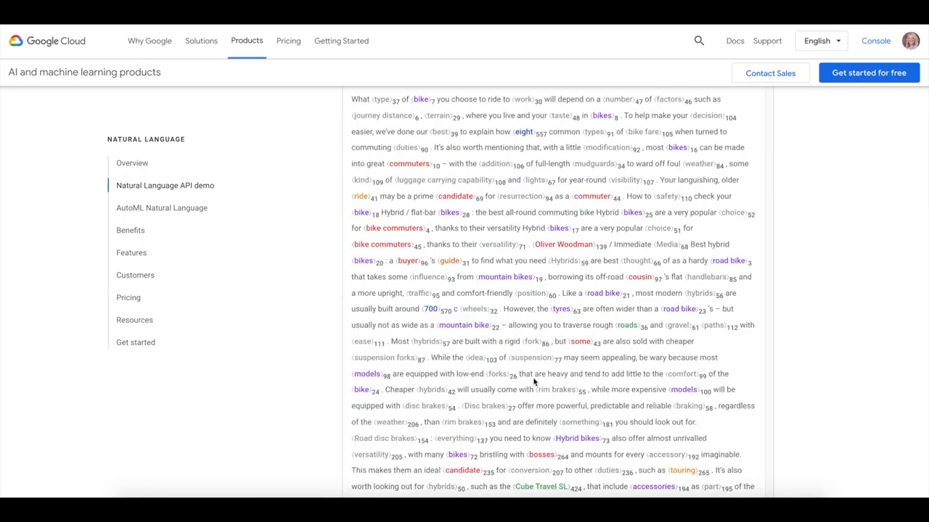
pyautogui.scroll(-3)
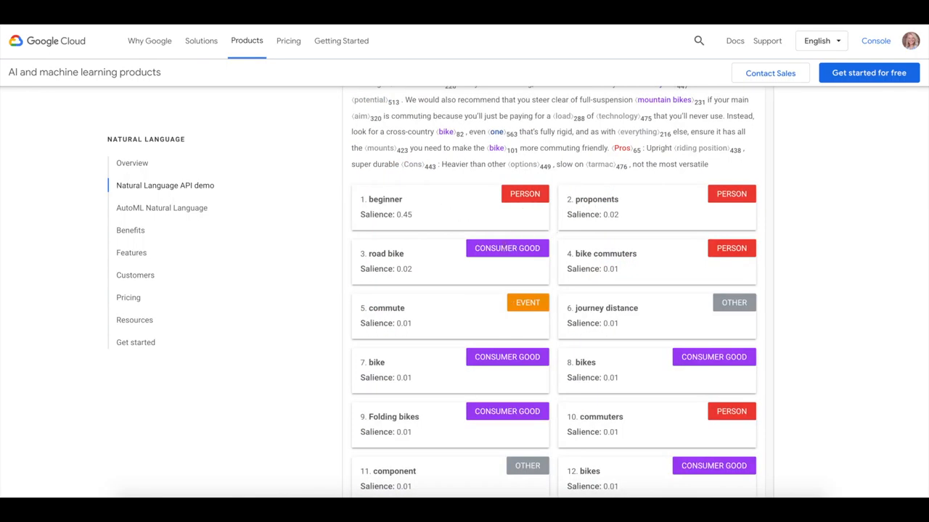
pyautogui.moveTo(469, 334)
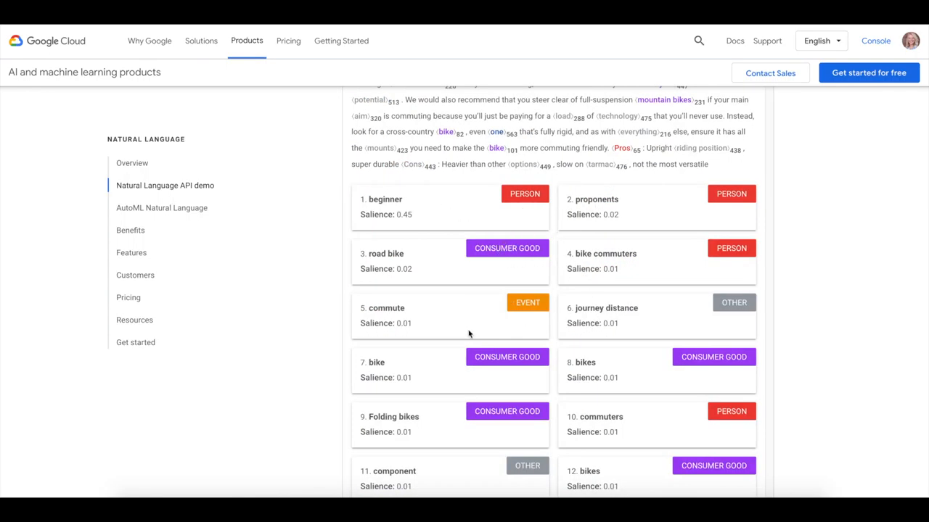
pyautogui.scroll(-3)
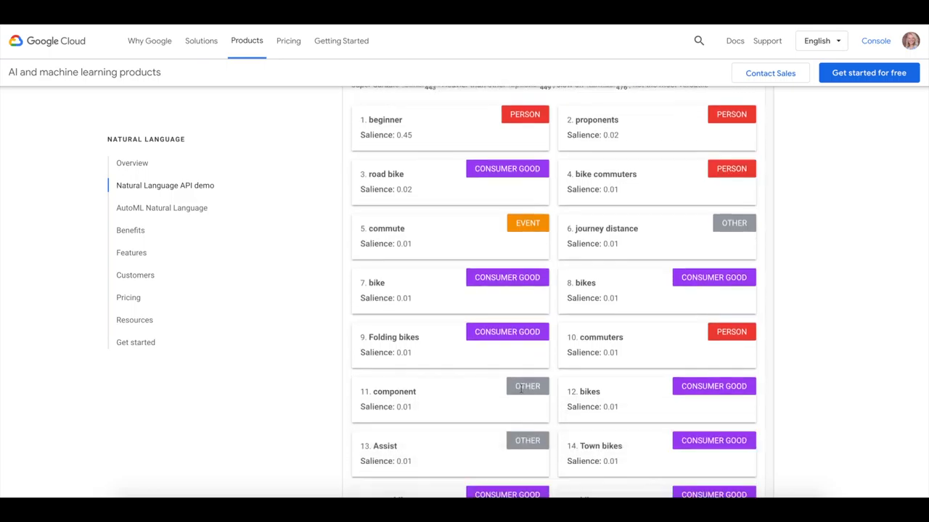
pyautogui.scroll(-3)
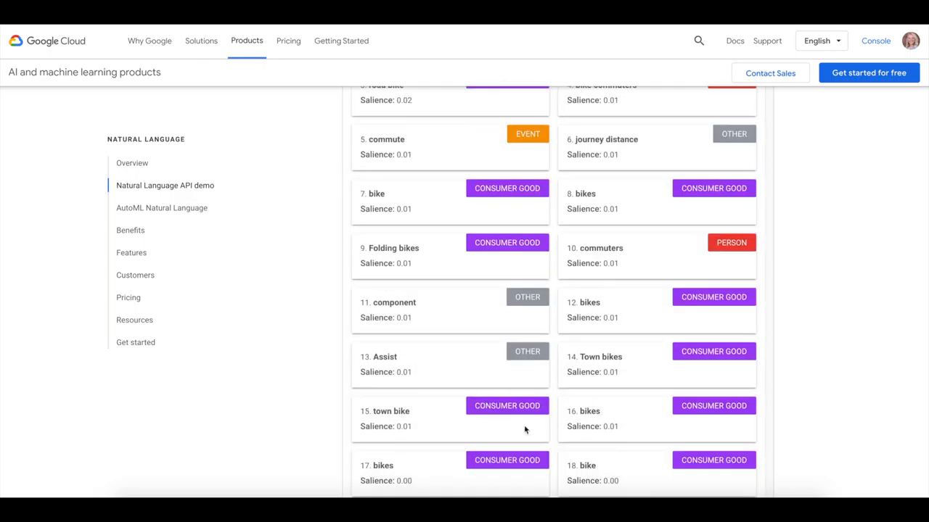
pyautogui.scroll(-3)
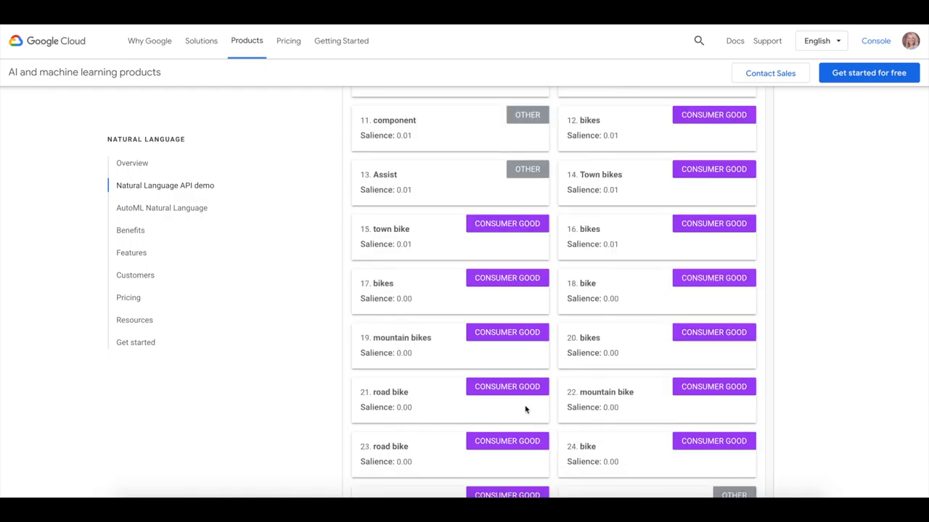
pyautogui.scroll(-3)
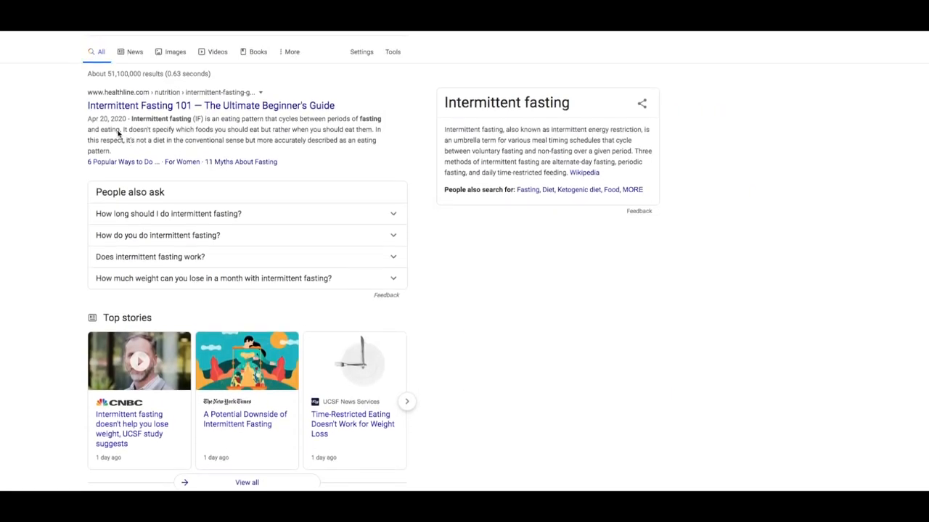
pyautogui.moveTo(154, 154)
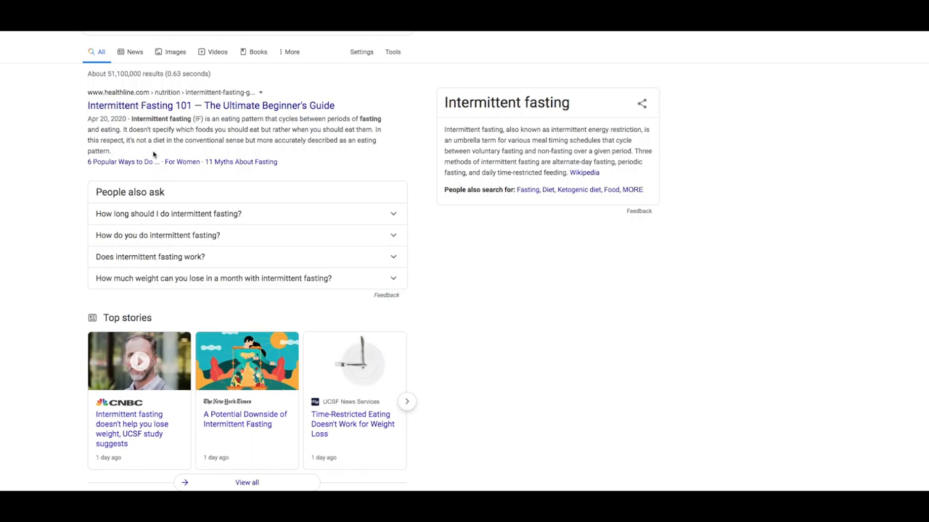
# Step: Skim the intermittent fasting results past top stories and Harvard Health, then head to the Videos results
pyautogui.scroll(-3)
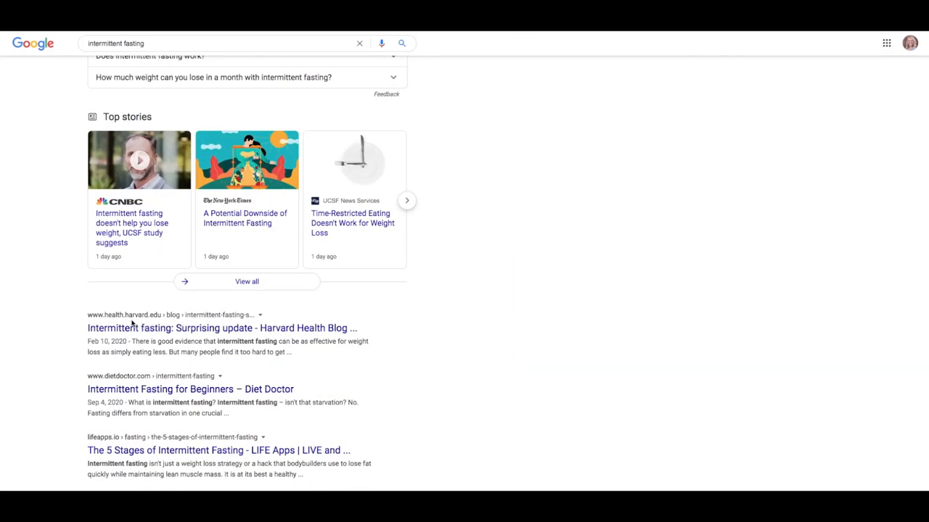
pyautogui.scroll(3)
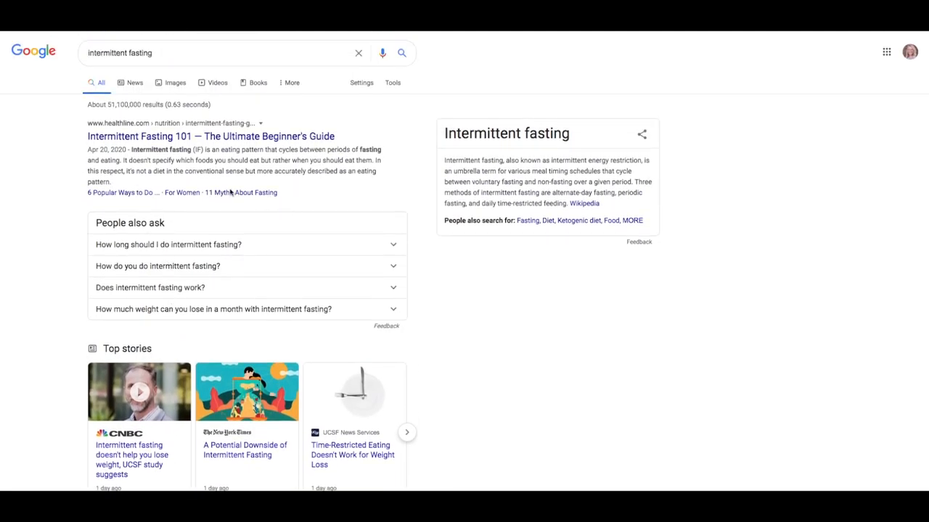
pyautogui.click(217, 81)
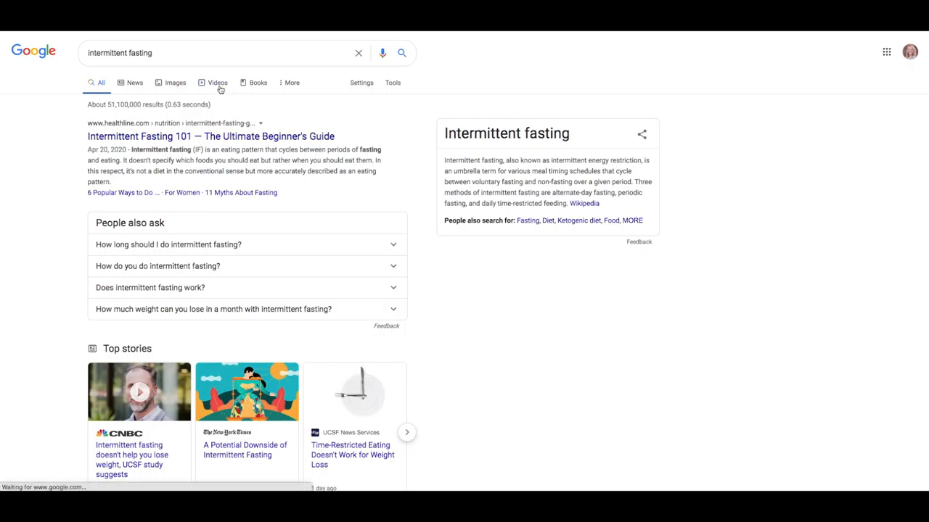
# Step: Show only video results for intermittent fasting, led by Diet Doctor, CNBC and YouTube clips
pyautogui.click(218, 81)
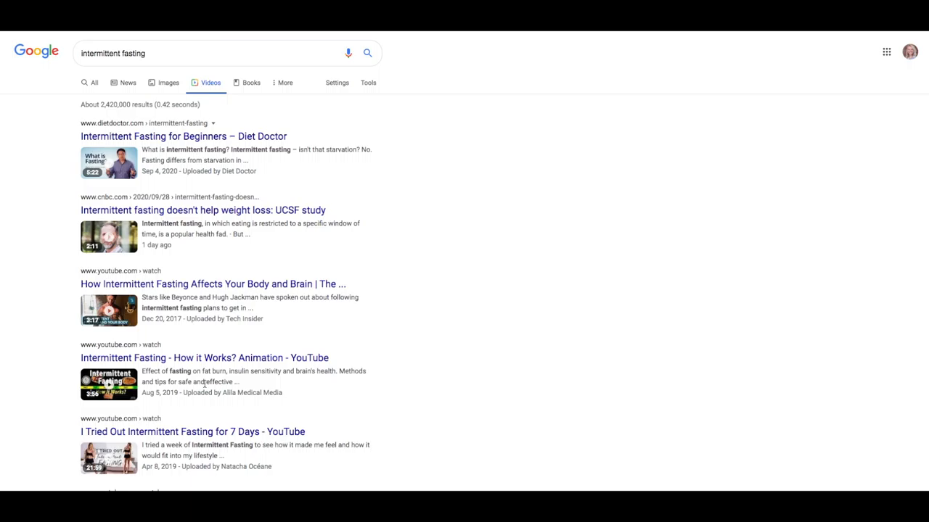
pyautogui.moveTo(221, 391)
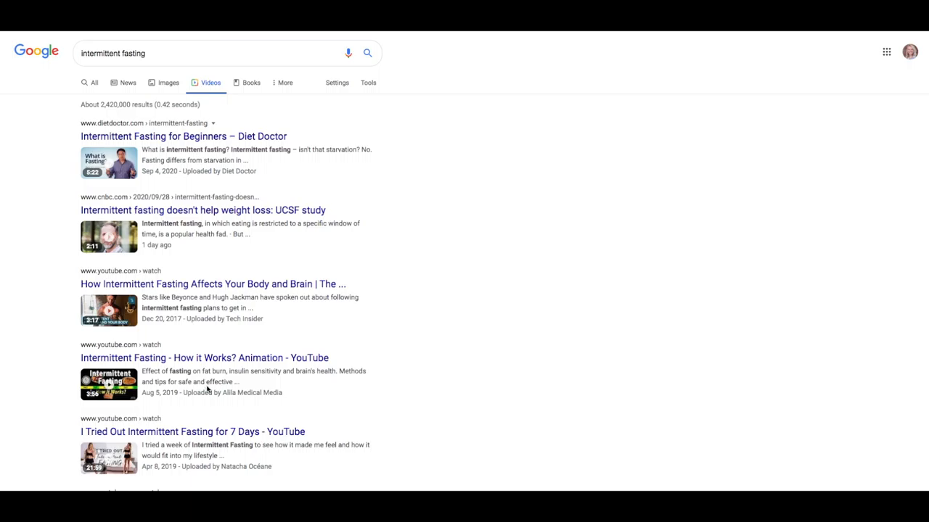
pyautogui.moveTo(220, 425)
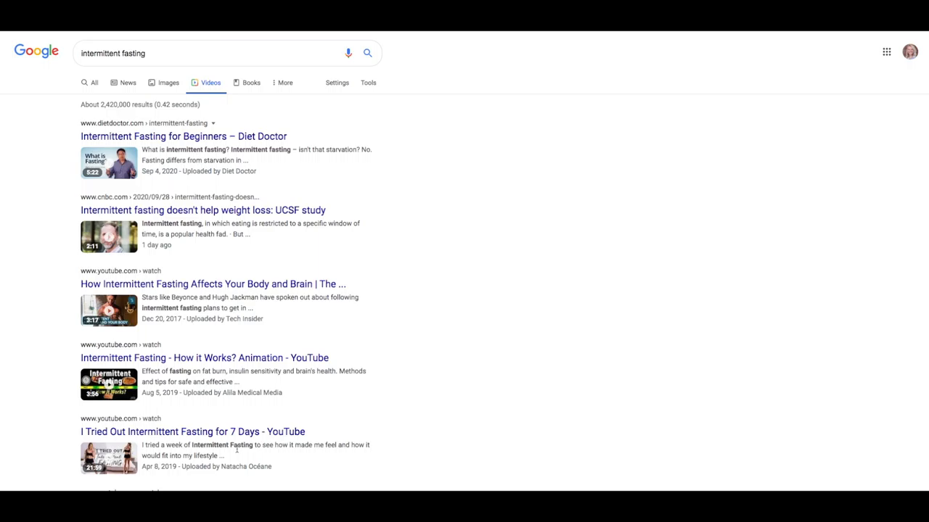
pyautogui.moveTo(302, 341)
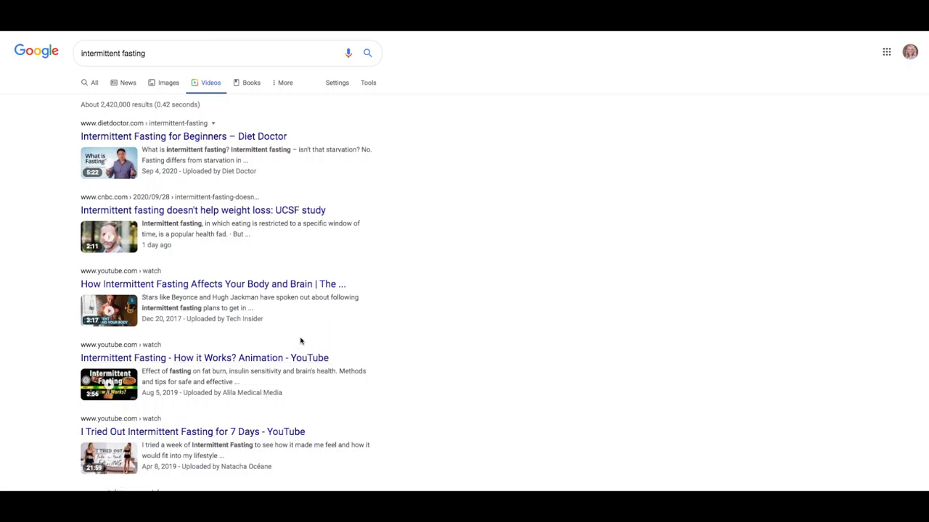
pyautogui.moveTo(377, 274)
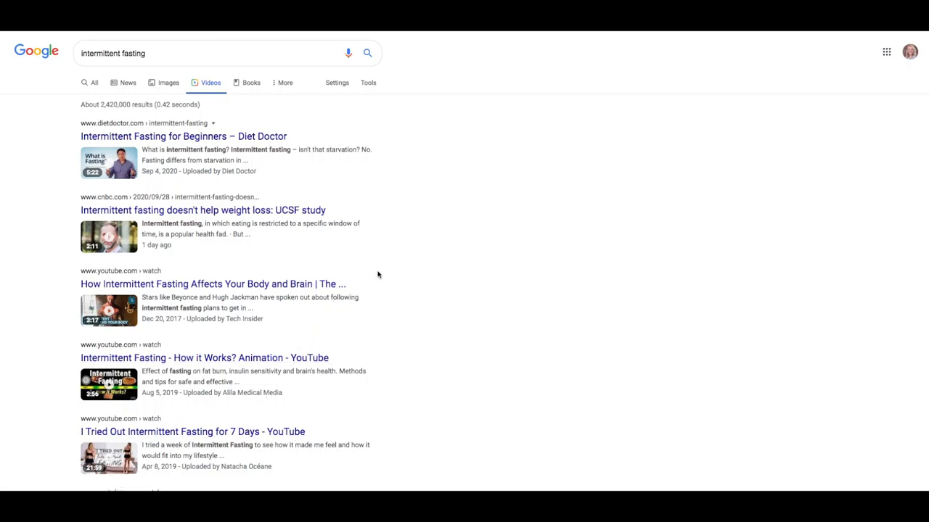
pyautogui.moveTo(397, 202)
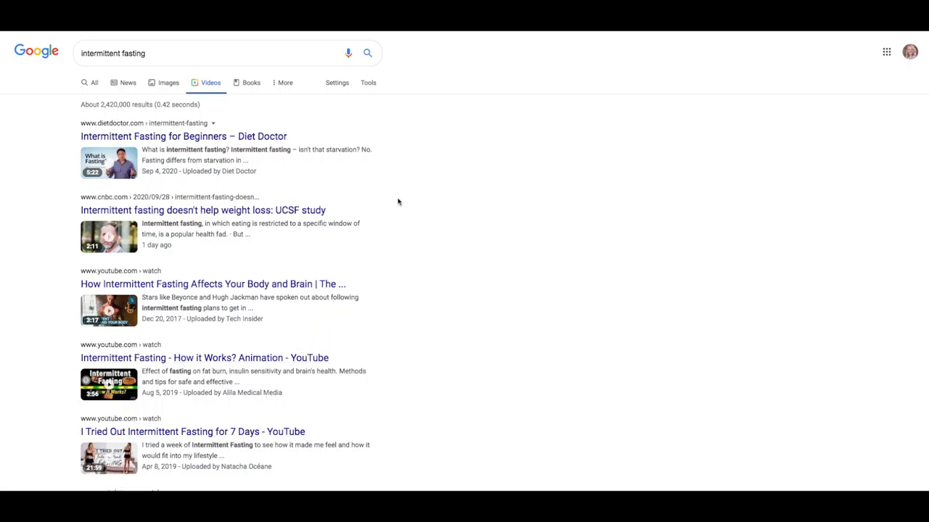
pyautogui.moveTo(406, 185)
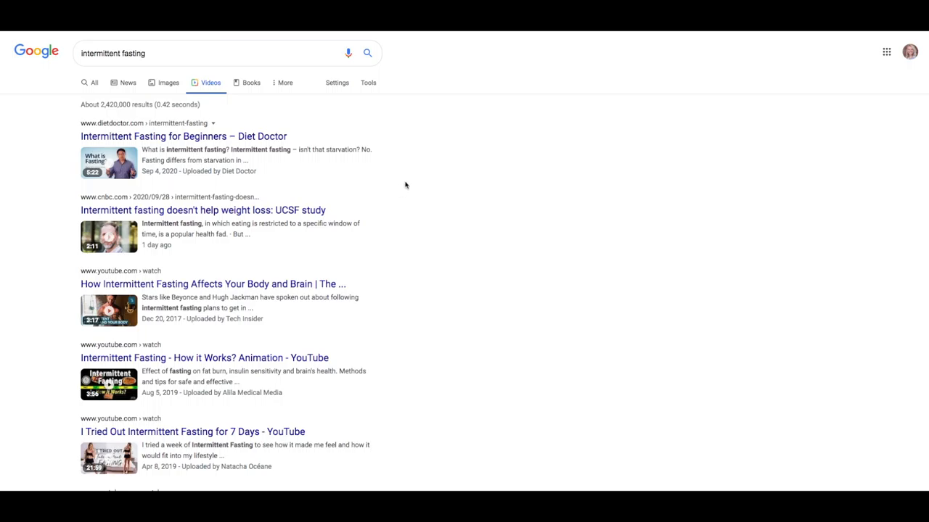
pyautogui.moveTo(487, 206)
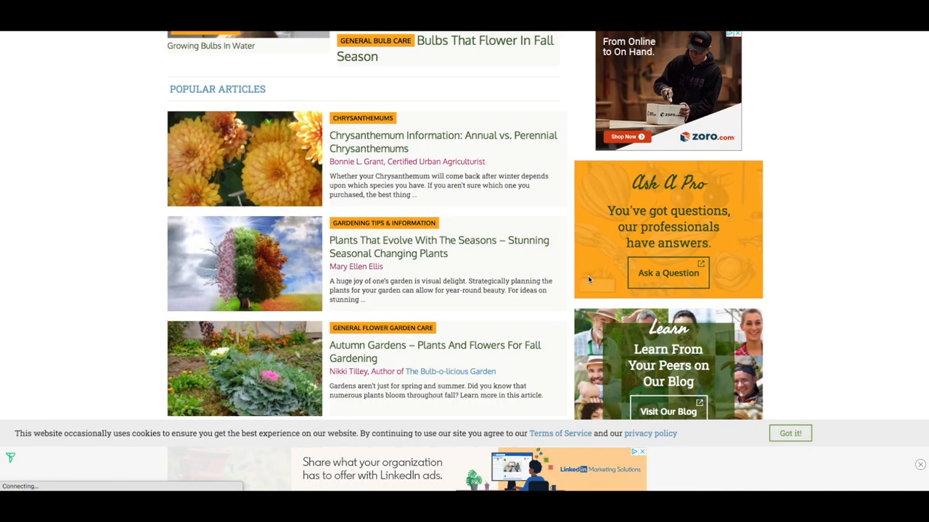
# Step: Scroll the gardening site's popular articles and The Spruce's Outdoors & Gardening plant profile cards
pyautogui.scroll(3)
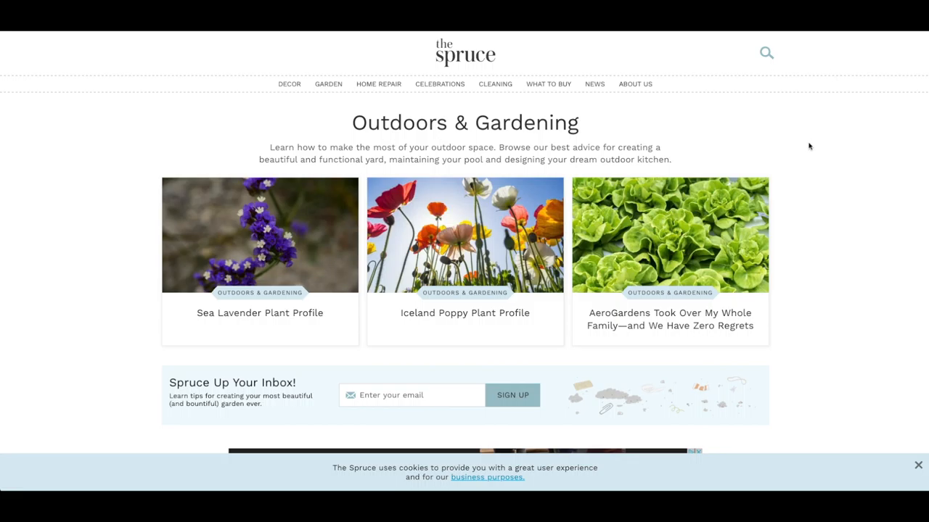
pyautogui.scroll(-3)
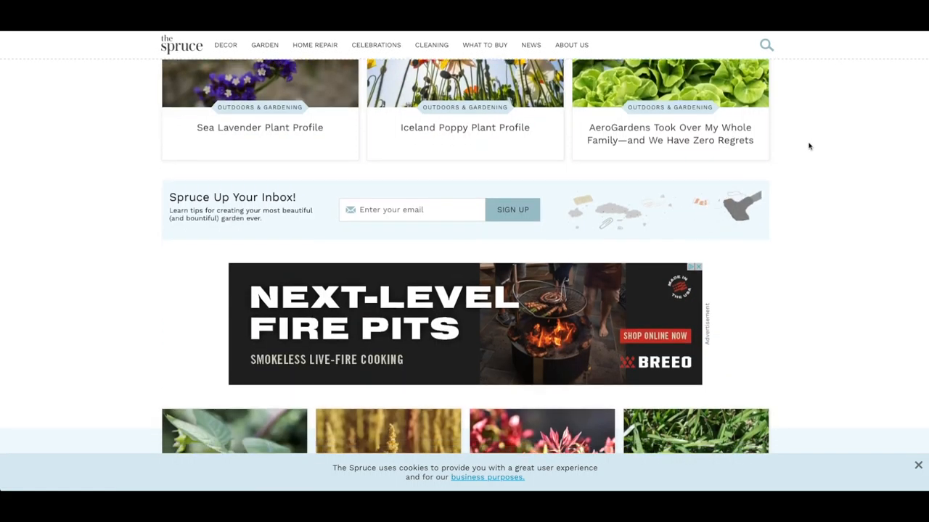
pyautogui.scroll(-3)
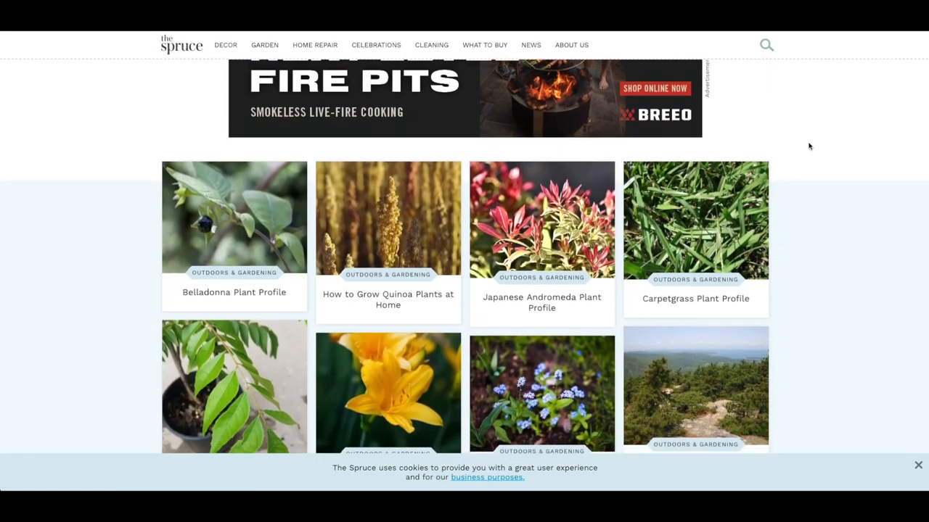
pyautogui.scroll(-3)
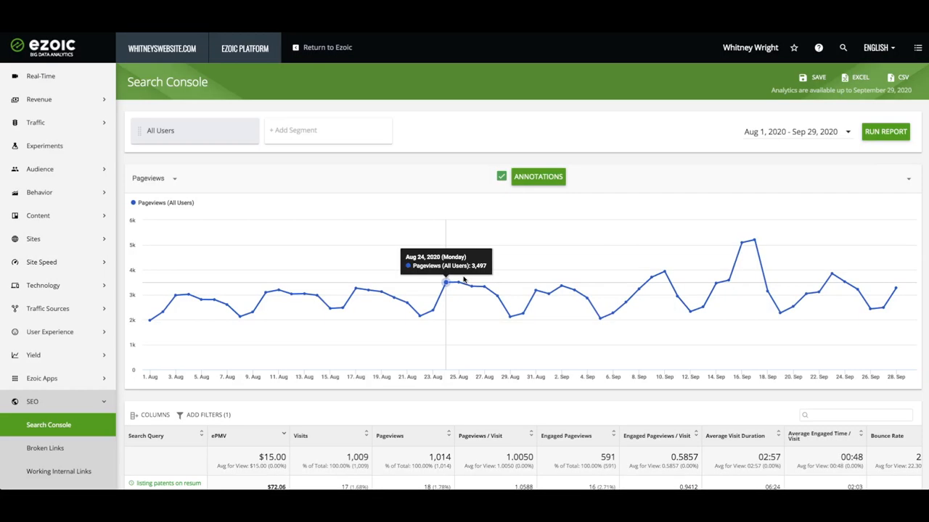
pyautogui.moveTo(516, 354)
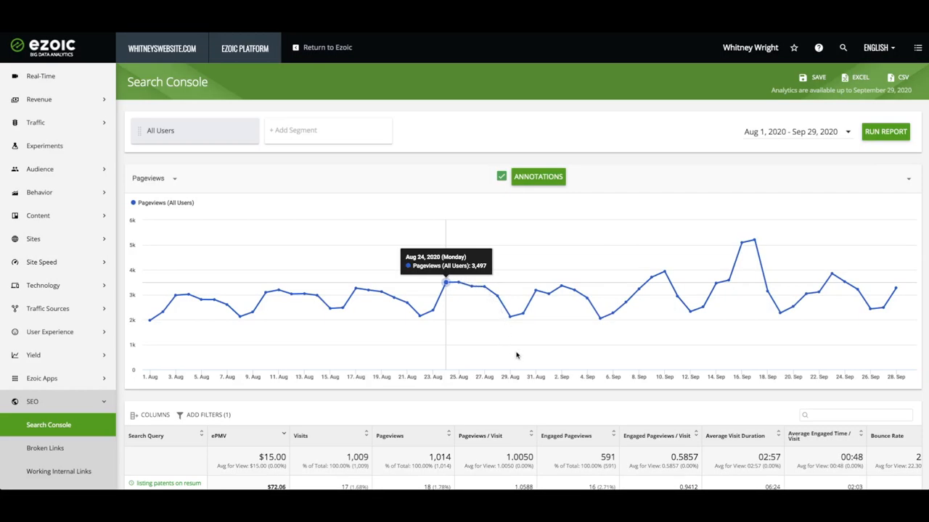
# Step: Scroll the Search Console query table ranked by EPMV down past resume and cover-letter searches
pyautogui.scroll(-3)
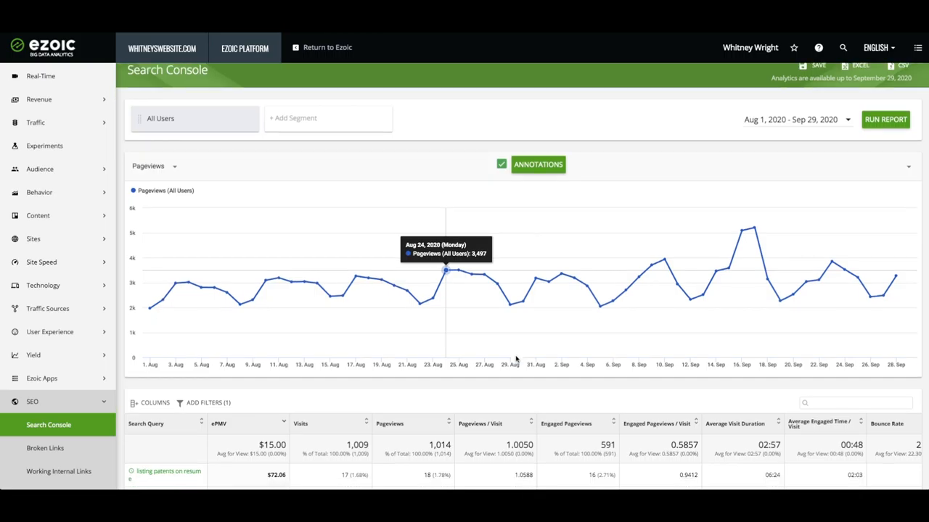
pyautogui.scroll(-3)
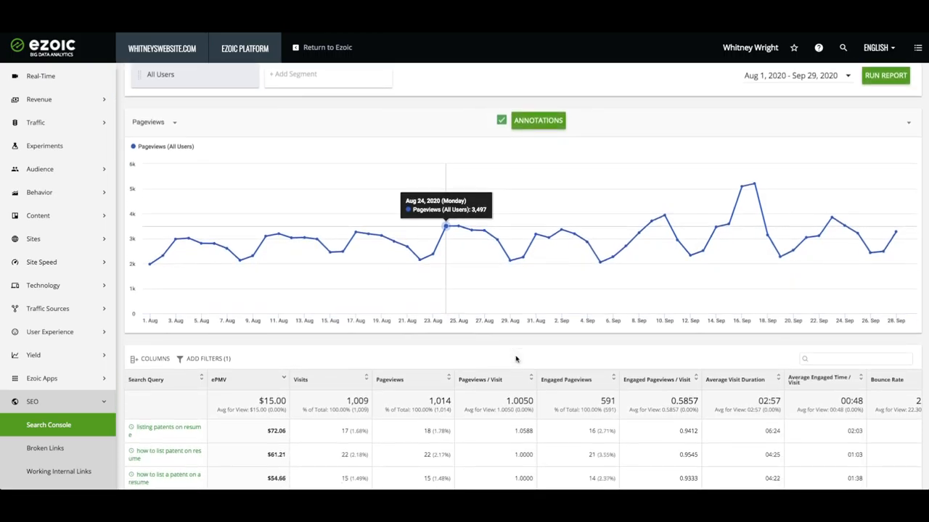
pyautogui.scroll(-3)
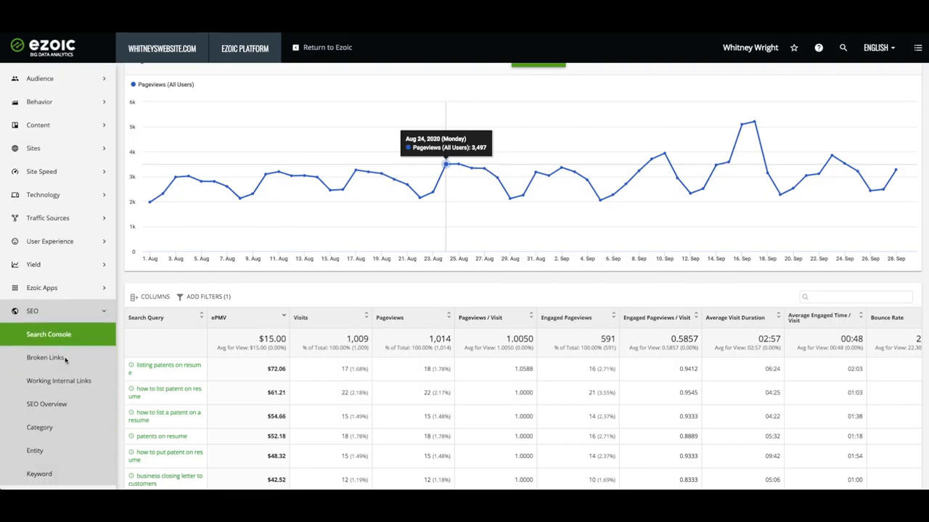
pyautogui.scroll(-3)
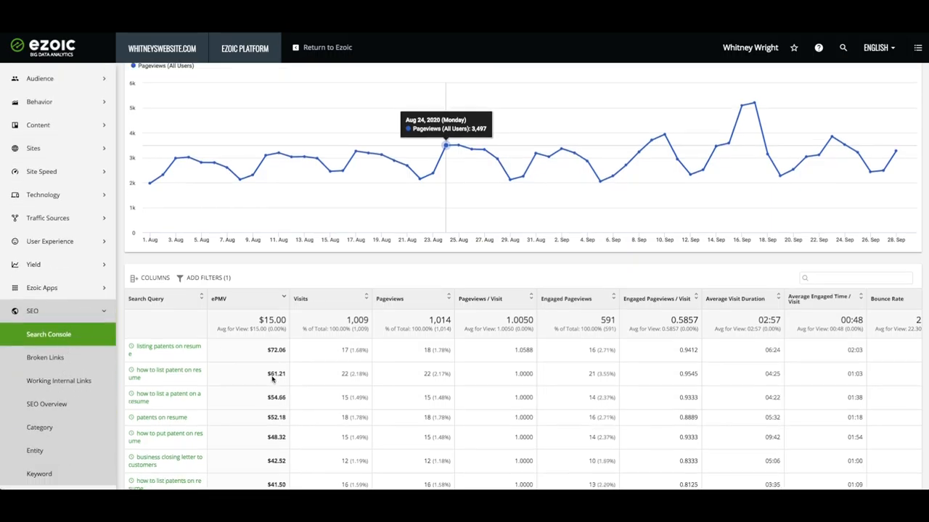
pyautogui.scroll(-3)
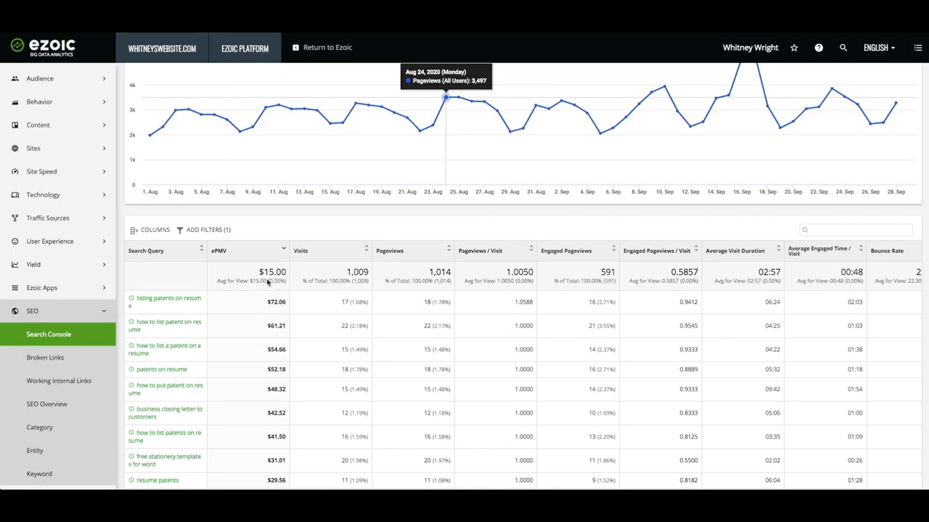
pyautogui.scroll(-3)
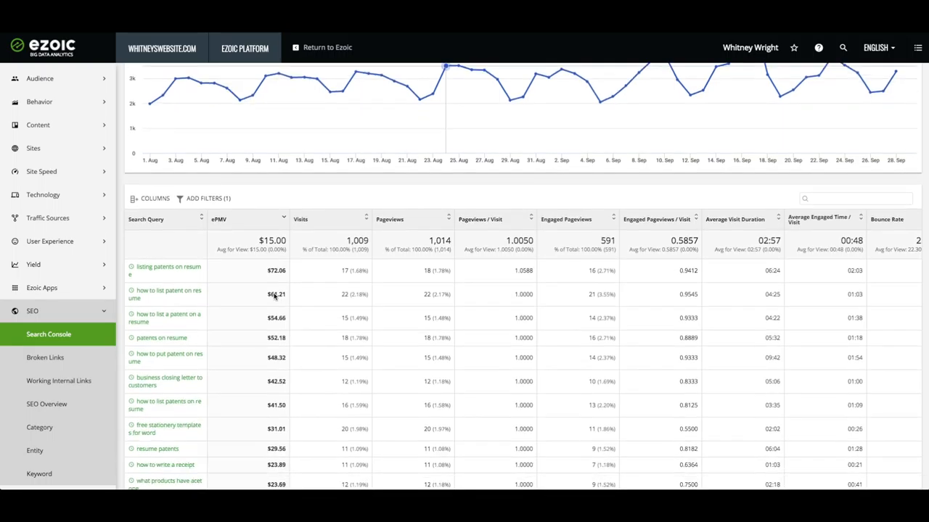
pyautogui.scroll(-3)
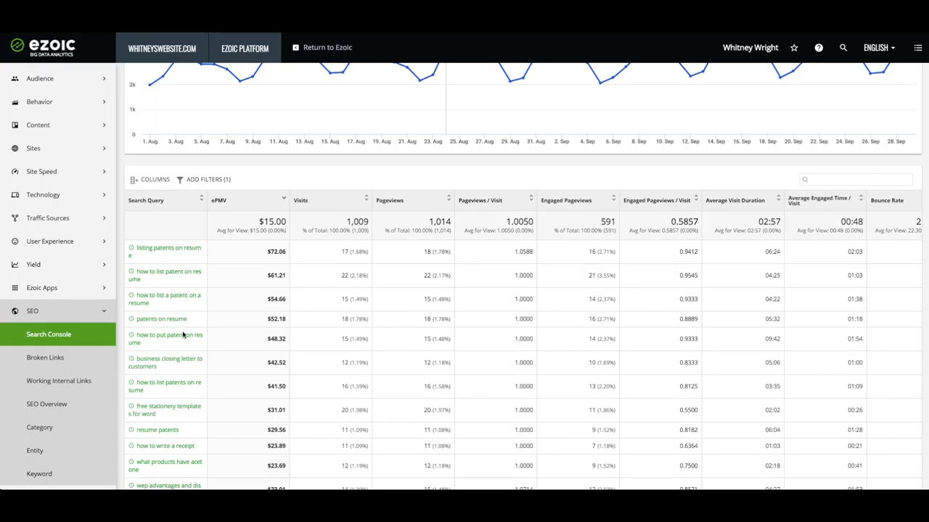
pyautogui.moveTo(188, 366)
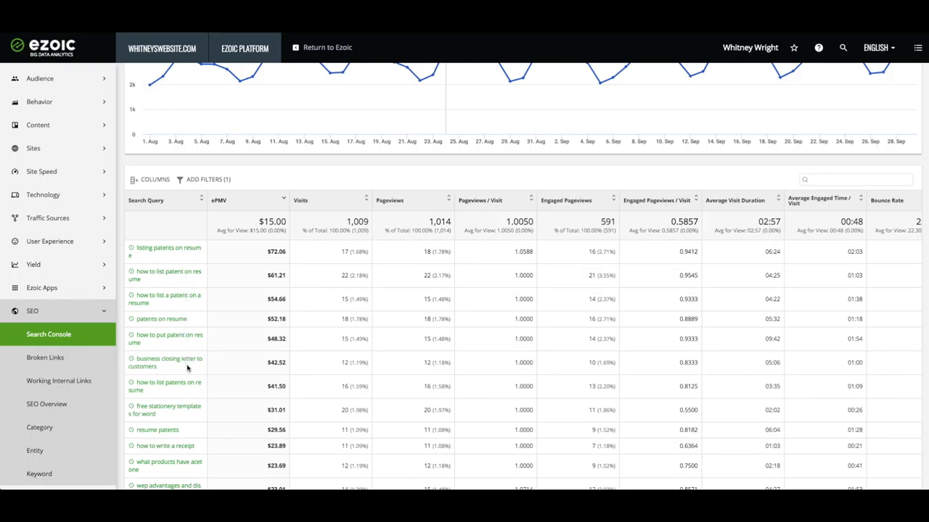
pyautogui.scroll(-3)
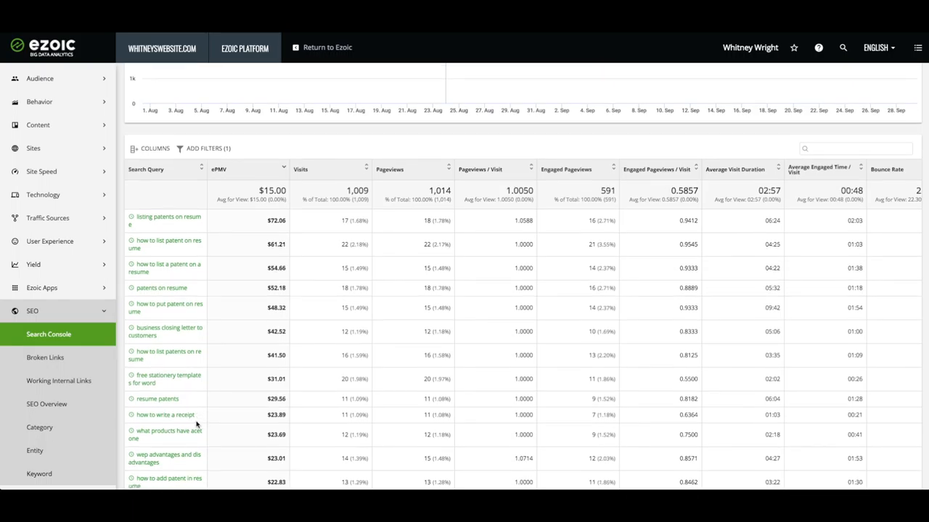
pyautogui.scroll(-3)
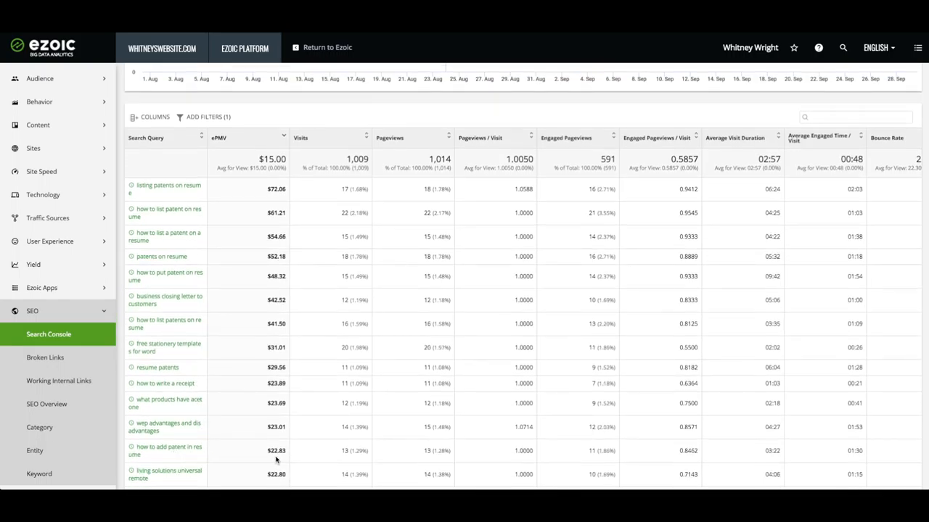
pyautogui.scroll(-3)
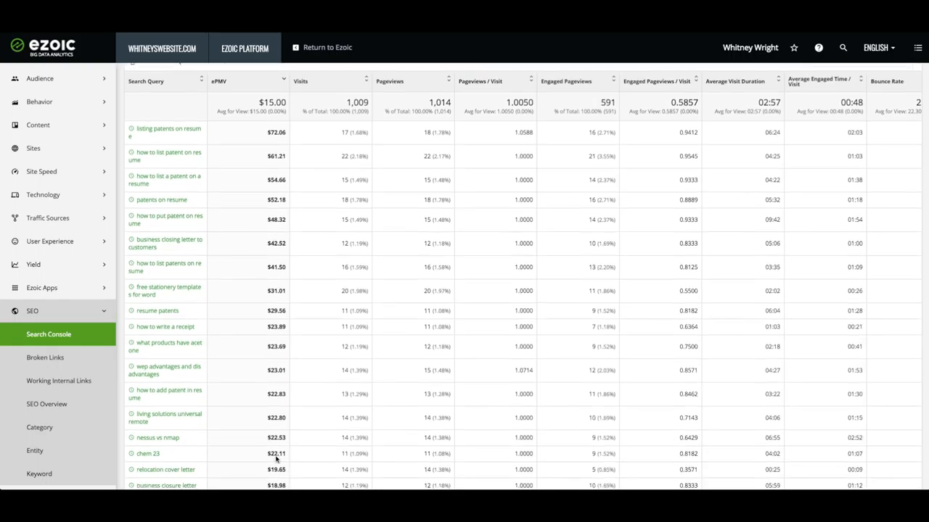
pyautogui.scroll(-3)
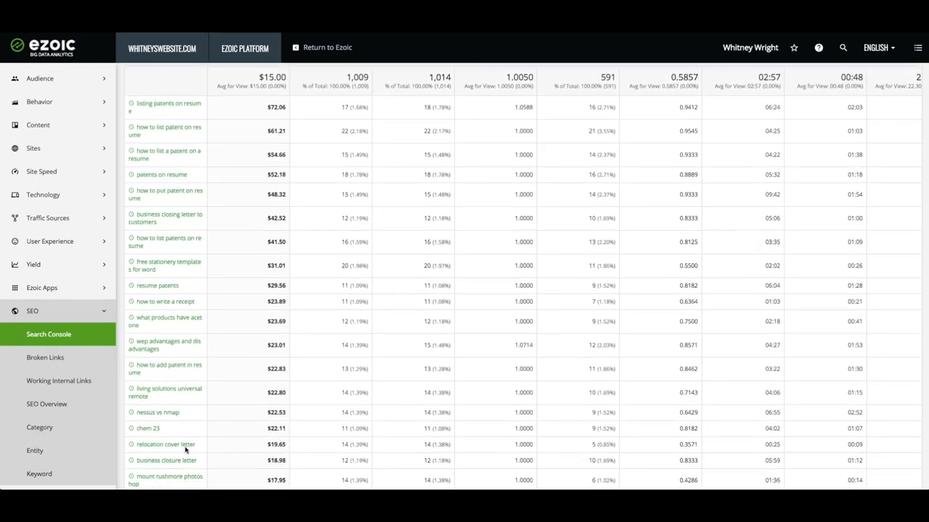
pyautogui.scroll(-3)
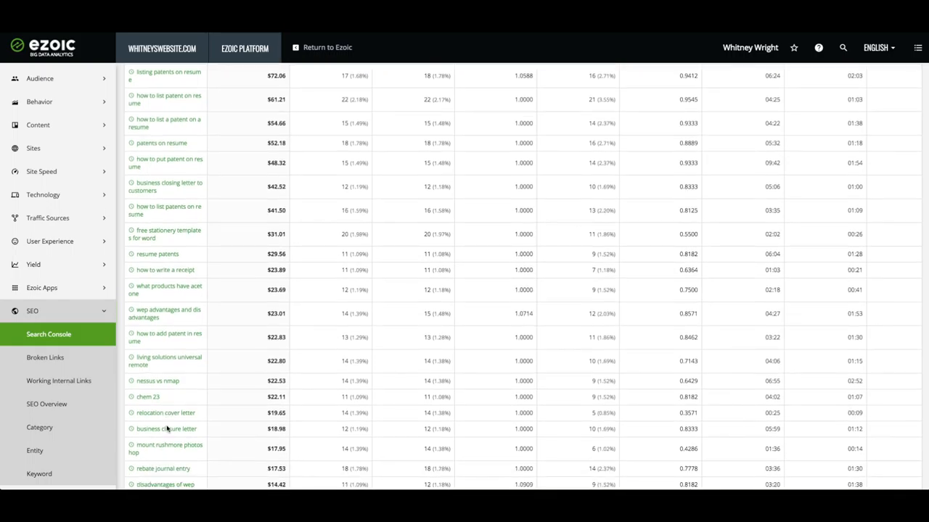
pyautogui.moveTo(186, 426)
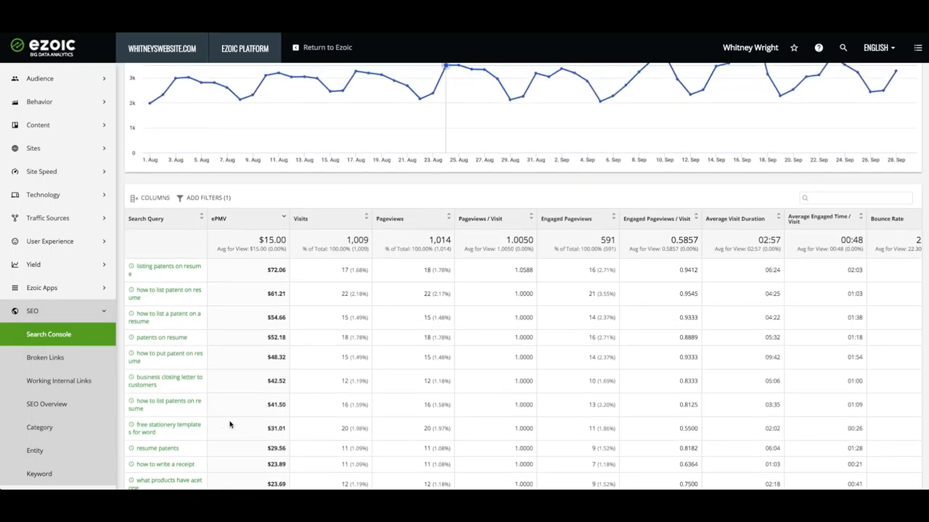
pyautogui.moveTo(272, 407)
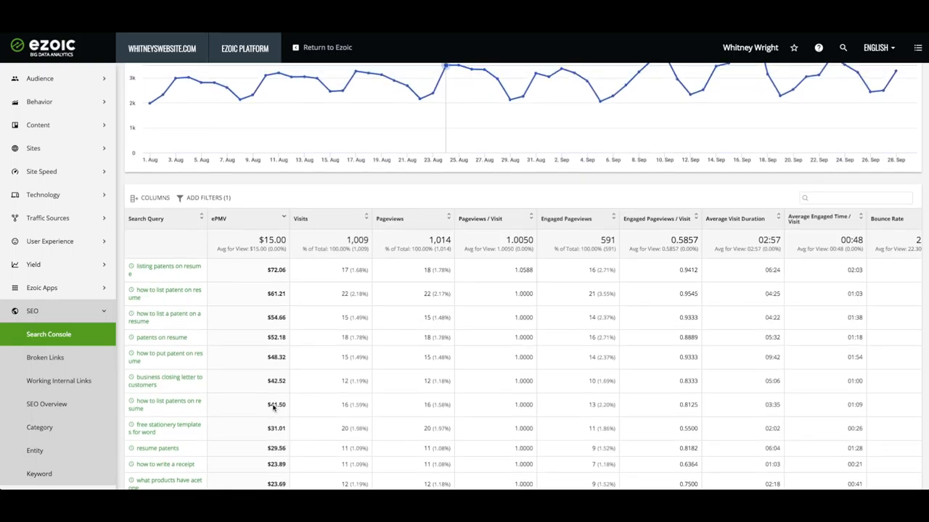